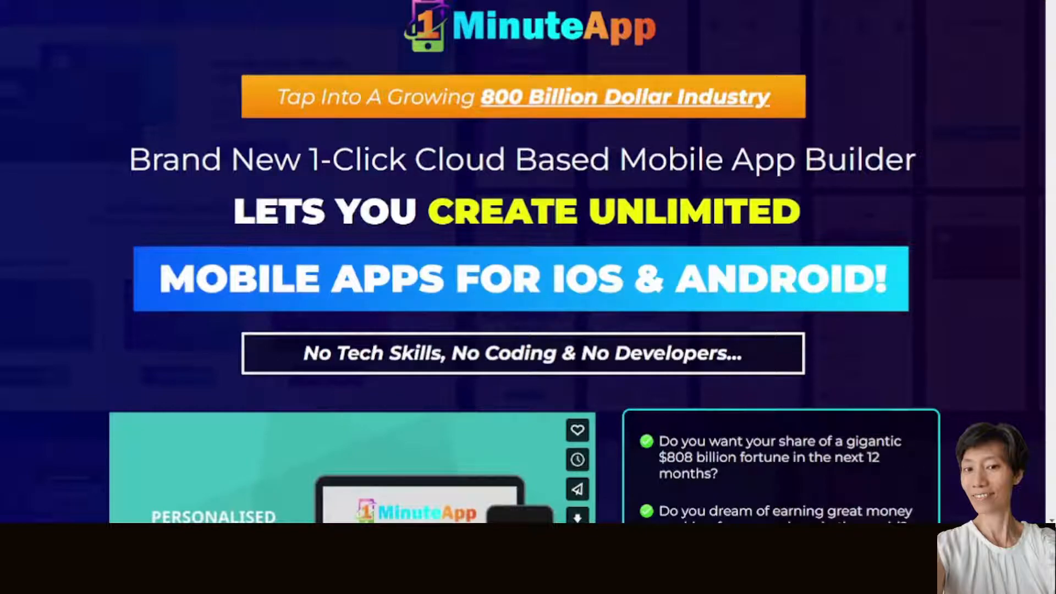
Scroll the sales page down from the headline to the app-building benefits checklist
scroll(down, 3)
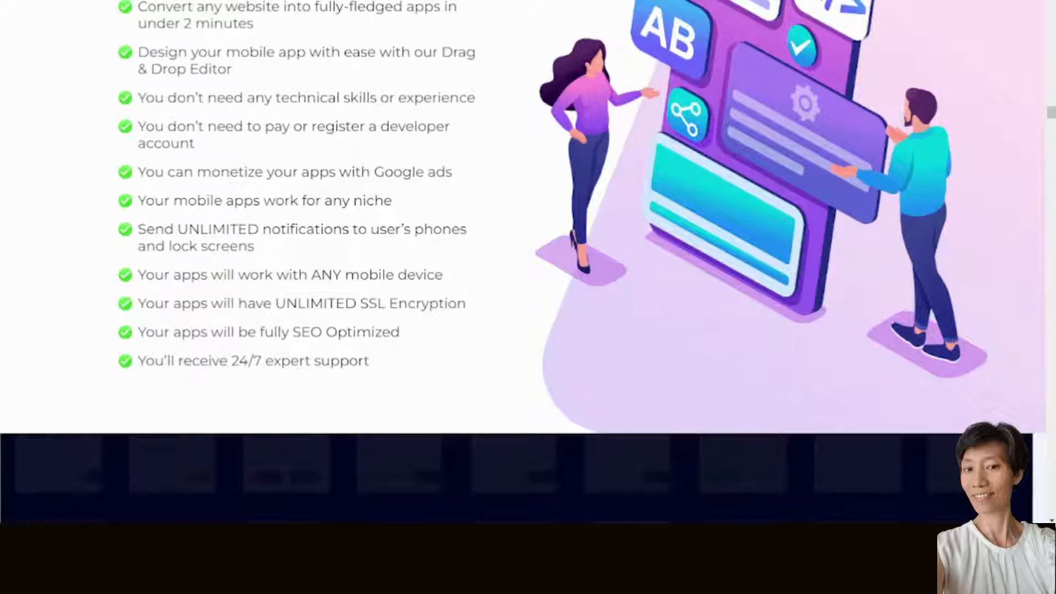
Scroll the review bonus page past the overview to the Prices & Up-Sells section
scroll(up, 3)
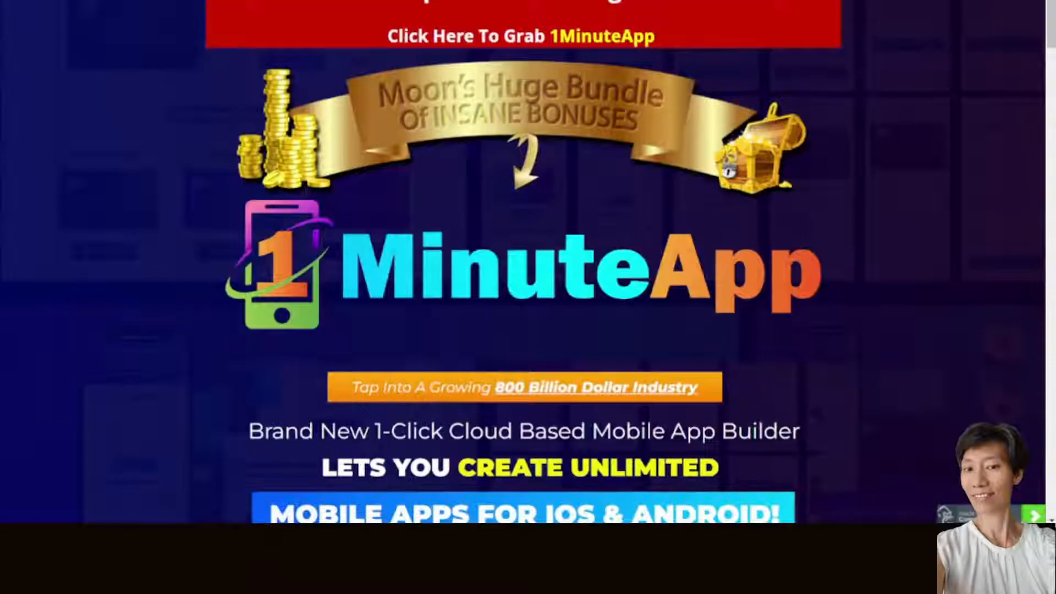
scroll(down, 3)
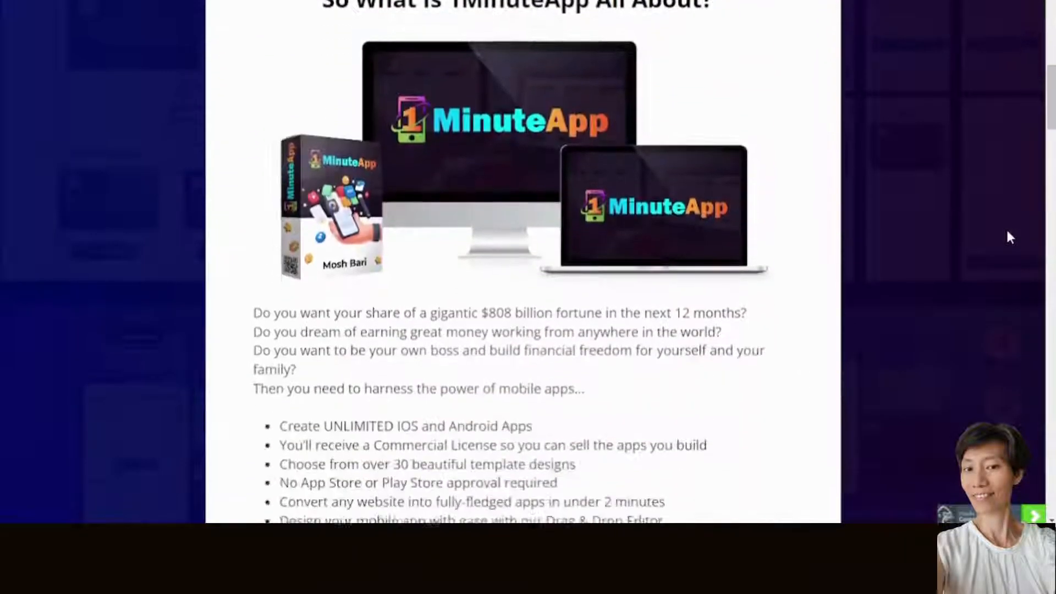
scroll(down, 3)
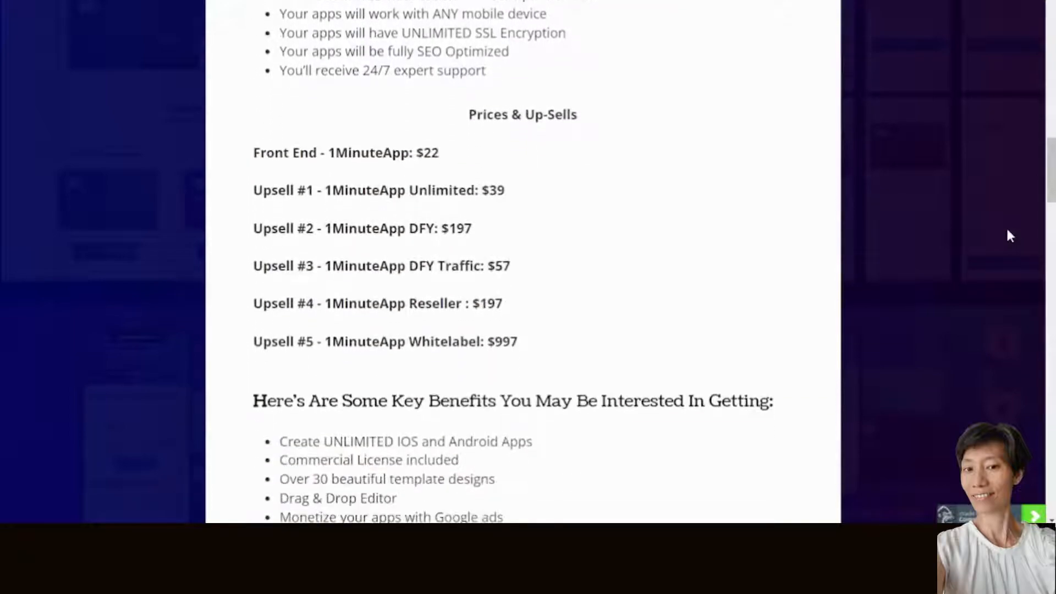
scroll(down, 3)
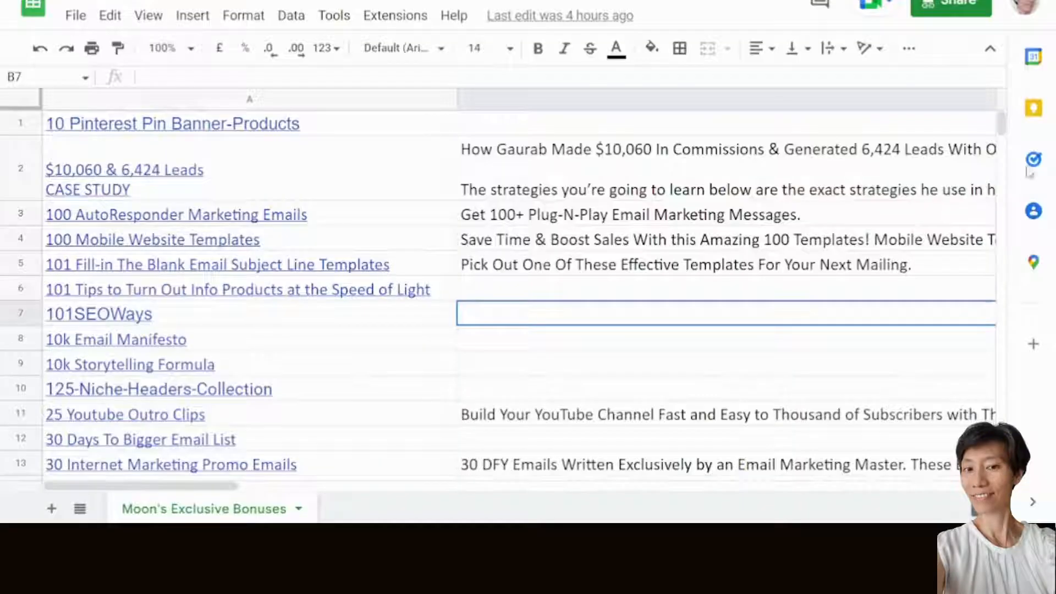
Scroll the bonuses spreadsheet to its last filled row, 159, YouTube Success Guide
scroll(down, 3)
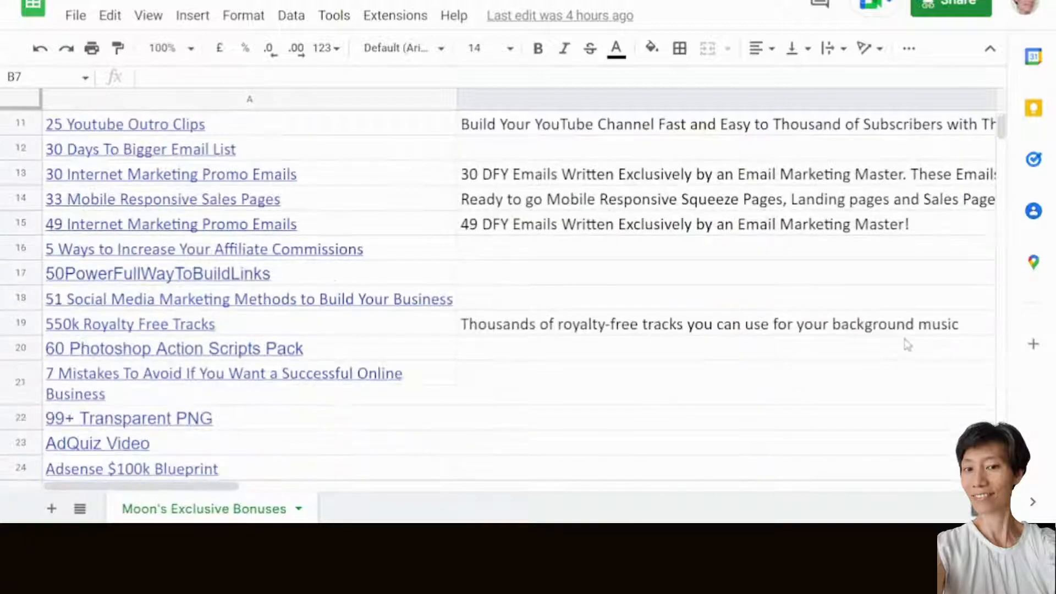
scroll(down, 3)
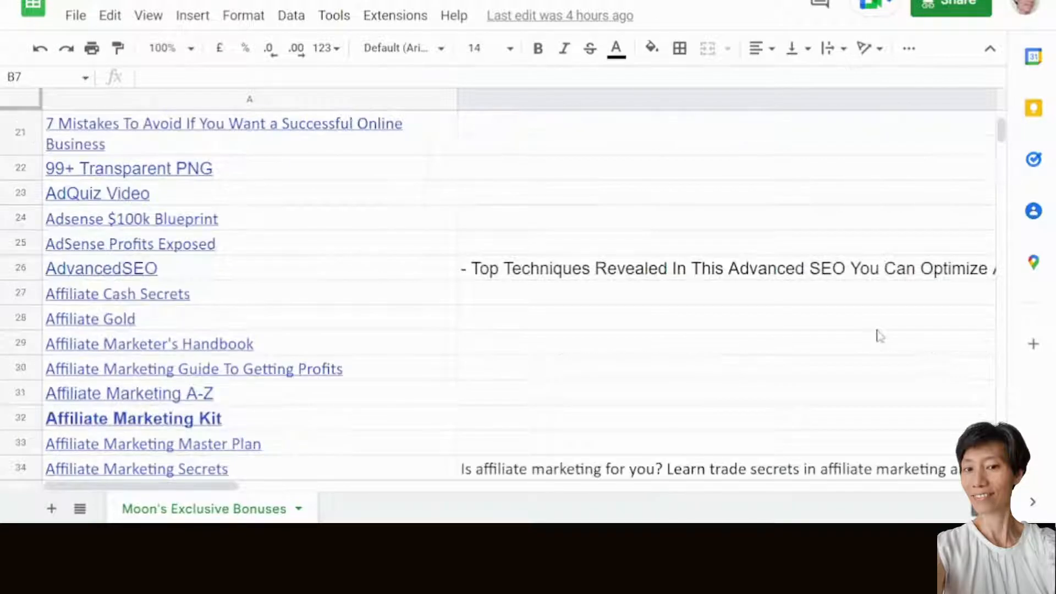
scroll(down, 3)
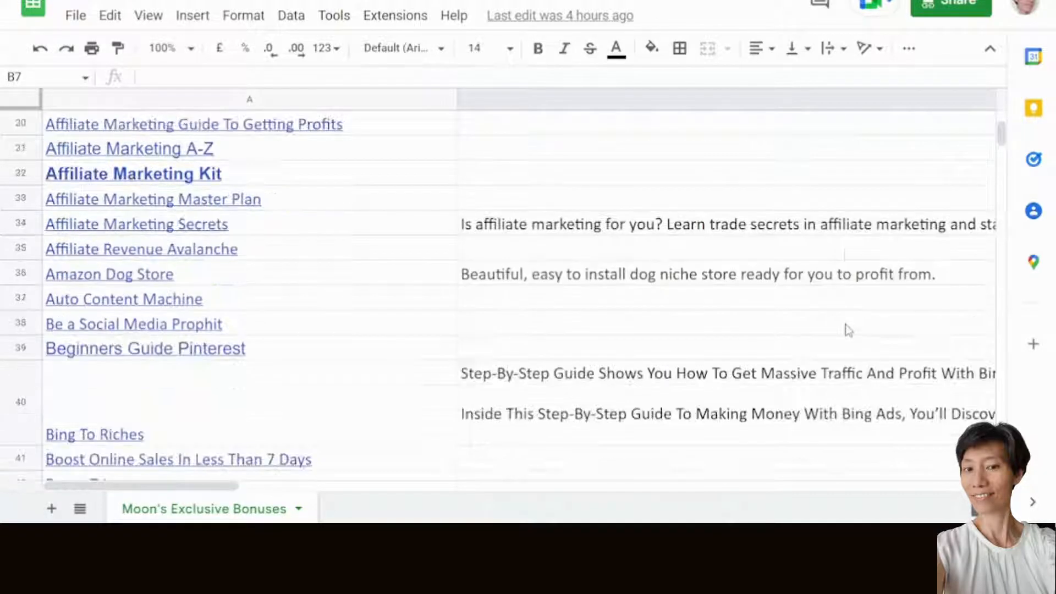
scroll(down, 3)
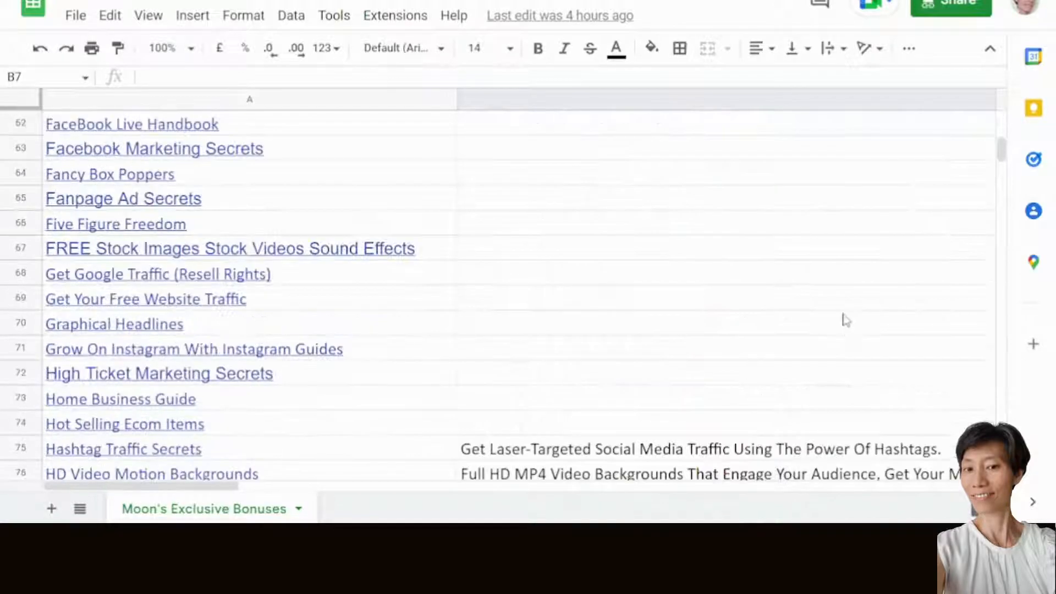
scroll(down, 3)
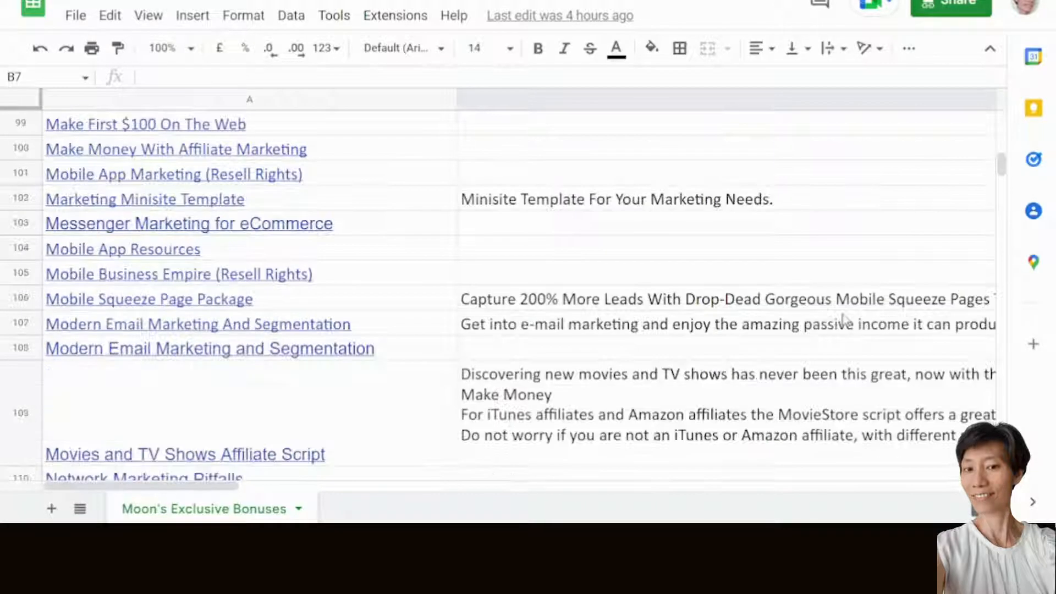
scroll(down, 3)
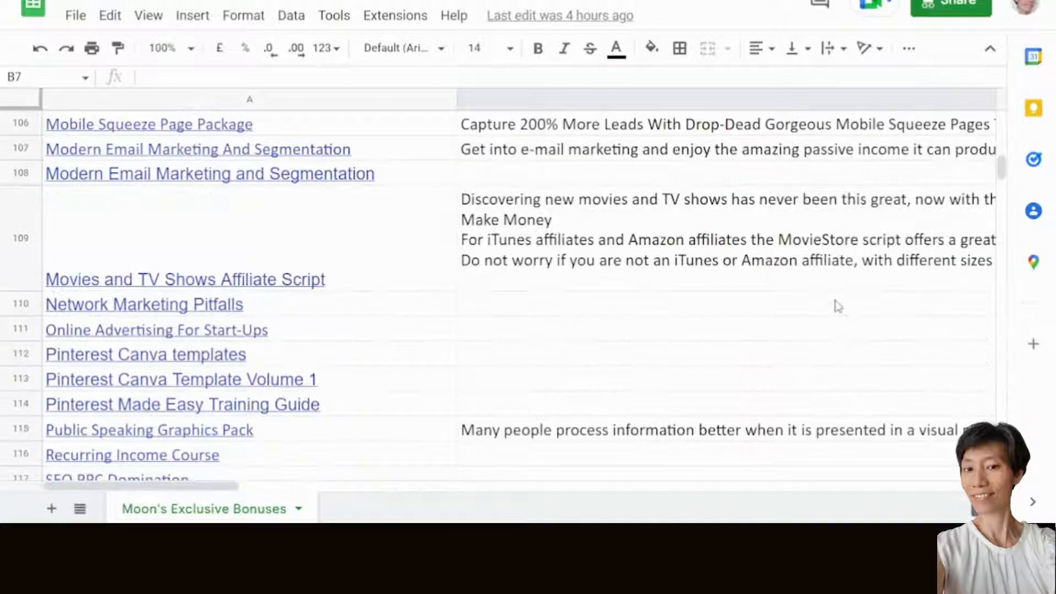
scroll(down, 3)
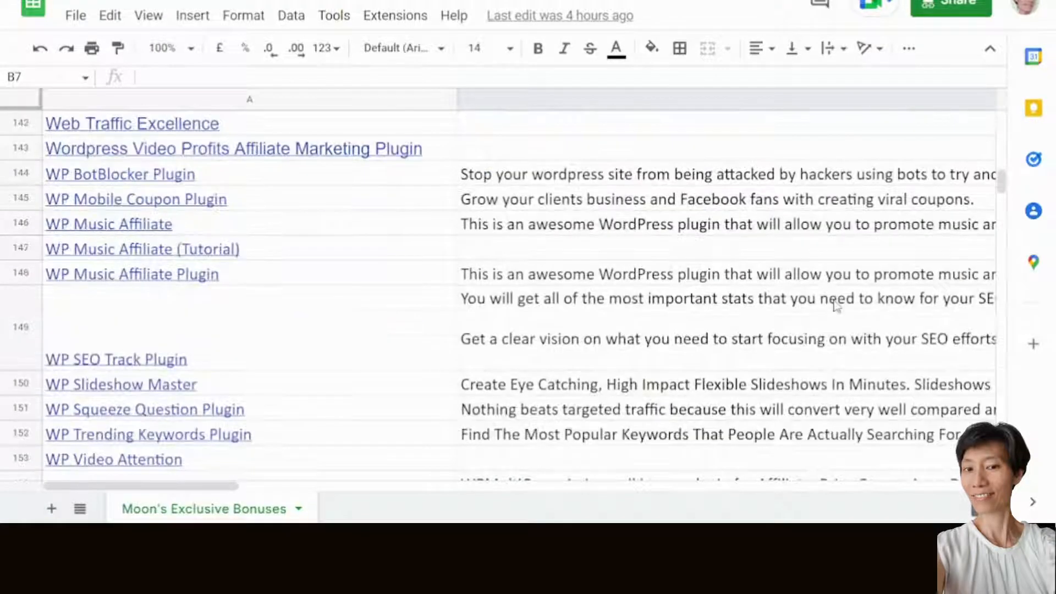
scroll(down, 3)
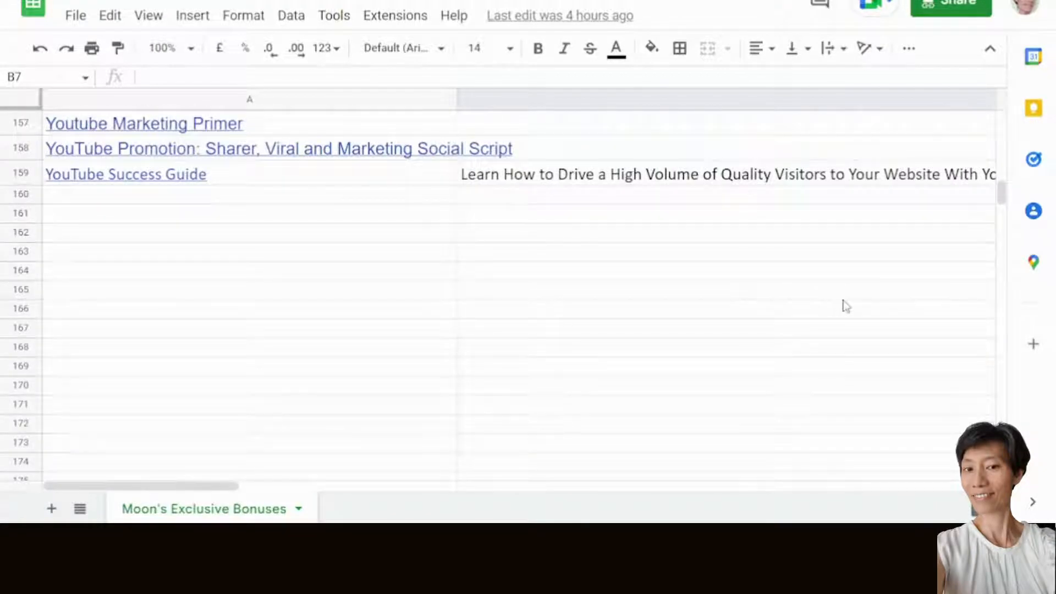
mouse_move(842, 264)
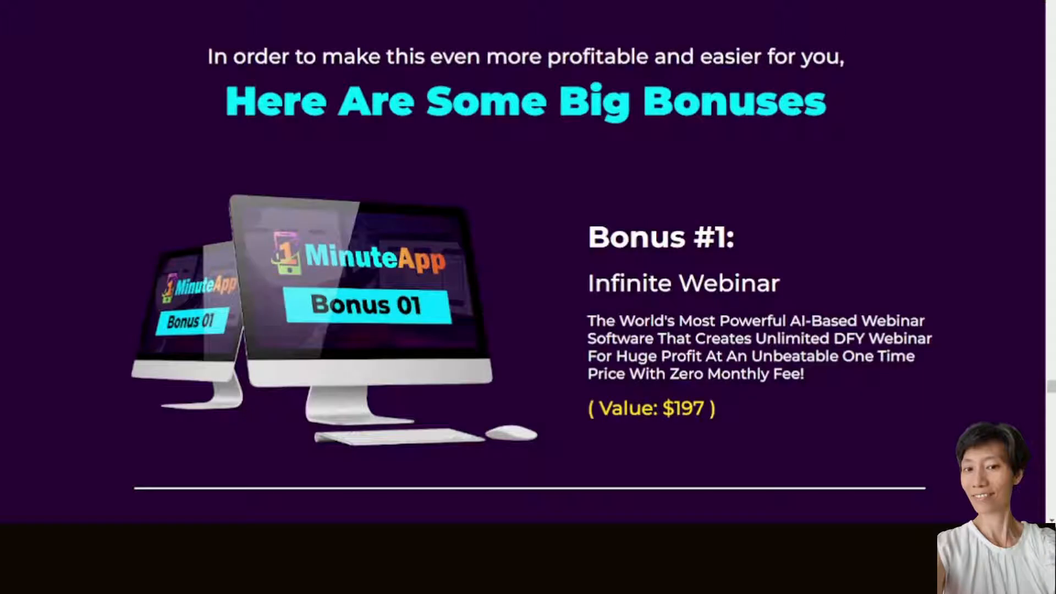
mouse_move(1041, 514)
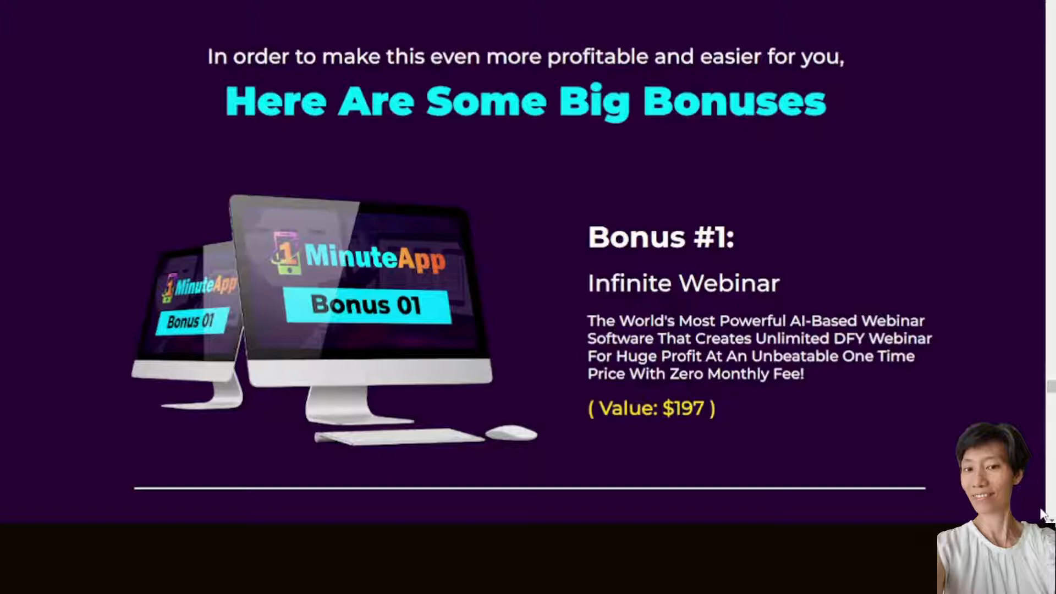
Scroll the bonus page from Bonus #1 through to Bonus #5 and Bonus #6
scroll(down, 3)
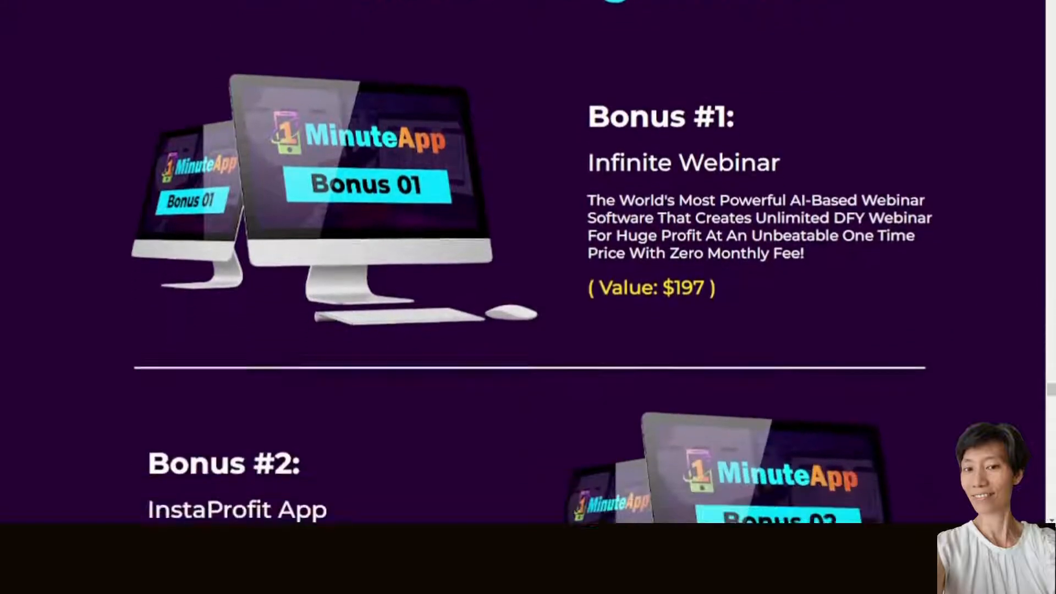
scroll(down, 3)
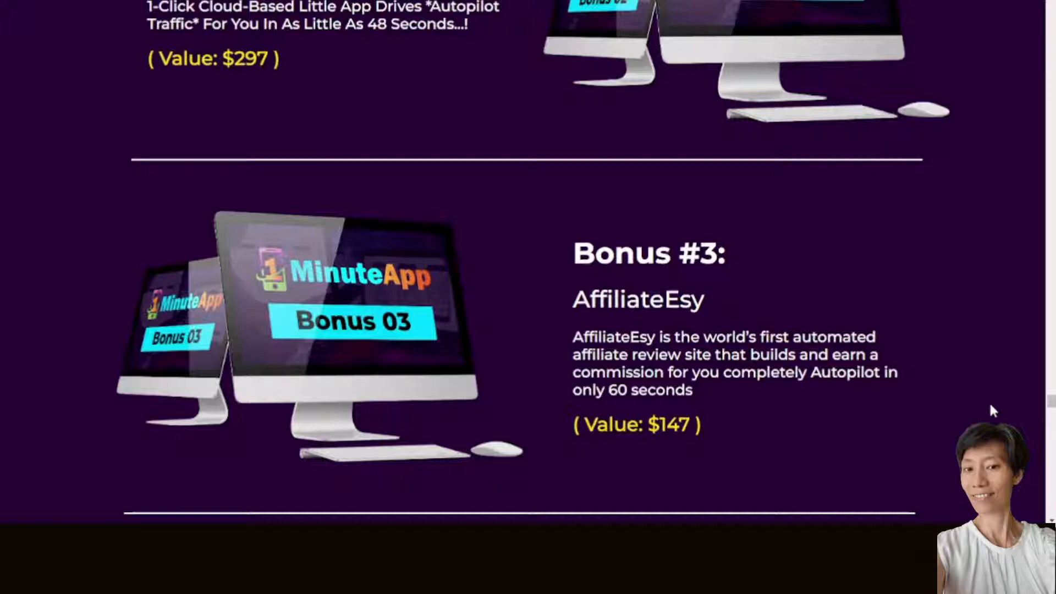
scroll(down, 3)
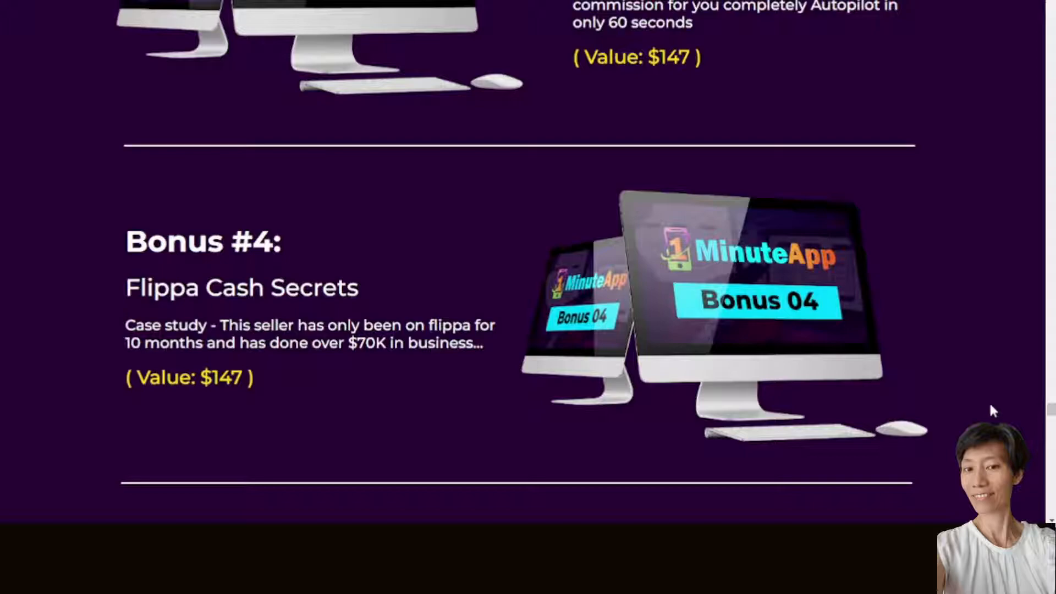
scroll(down, 3)
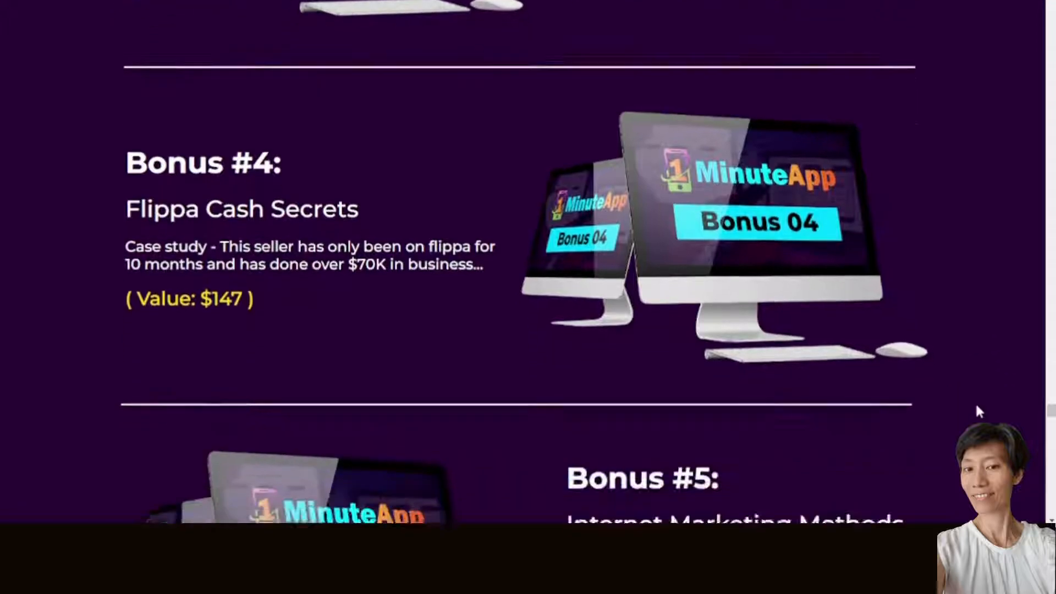
scroll(down, 3)
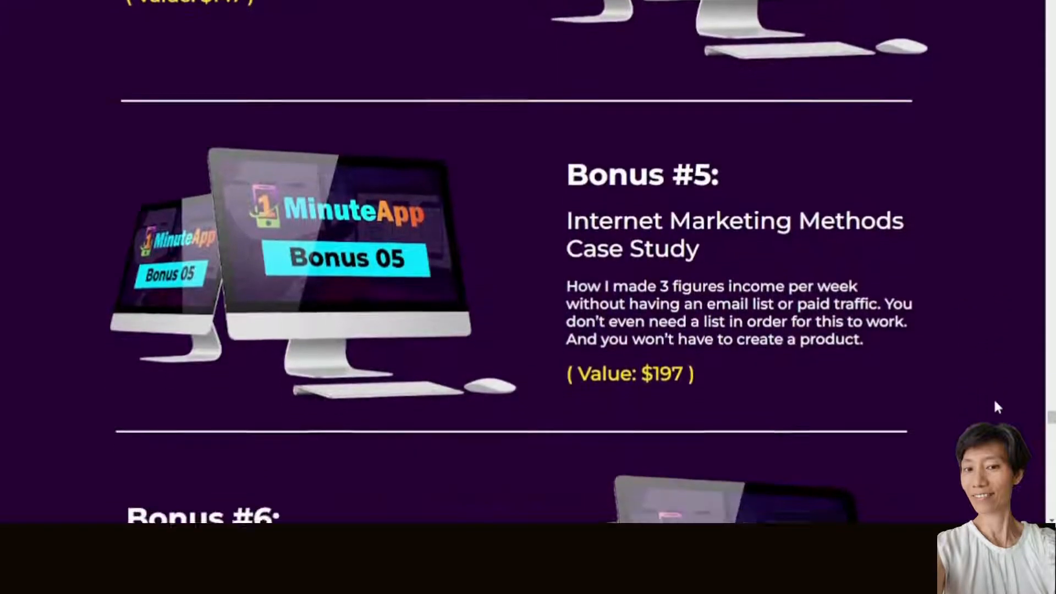
scroll(down, 3)
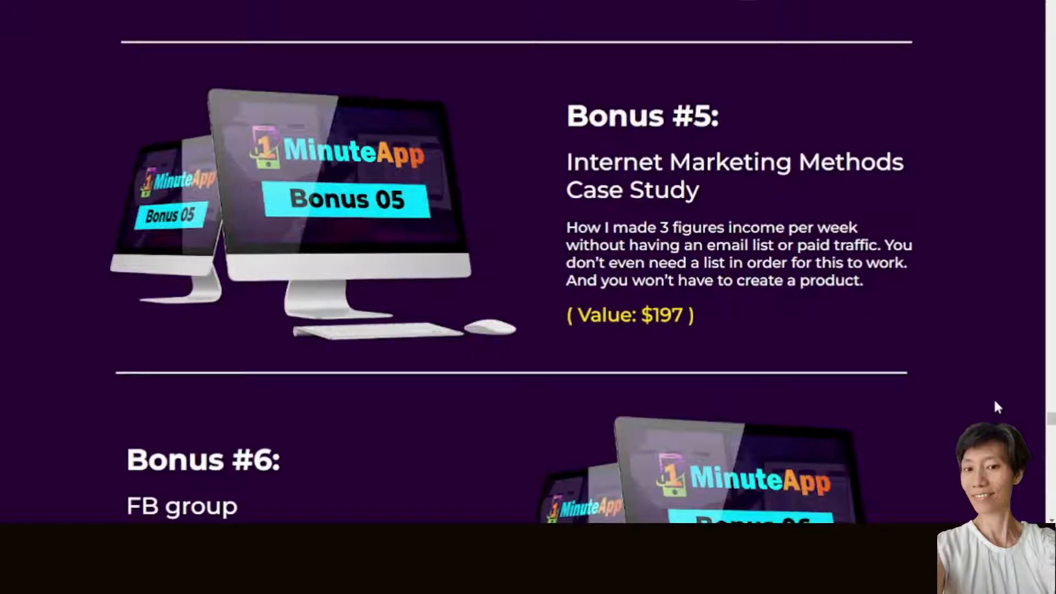
scroll(down, 3)
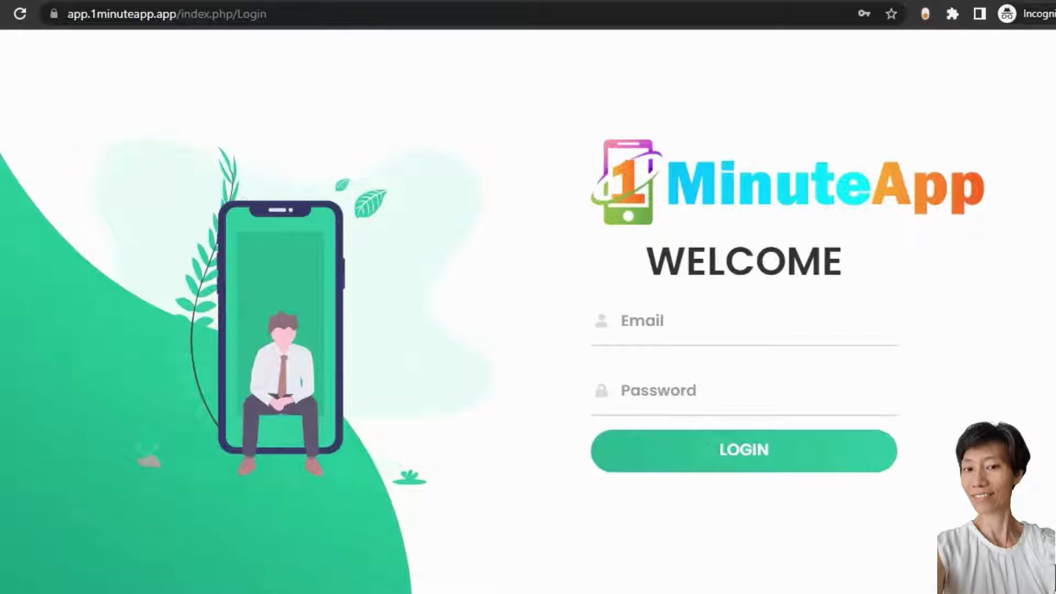
Log in to 1MinuteApp and briefly check the top-right account options on the dashboard
click(743, 450)
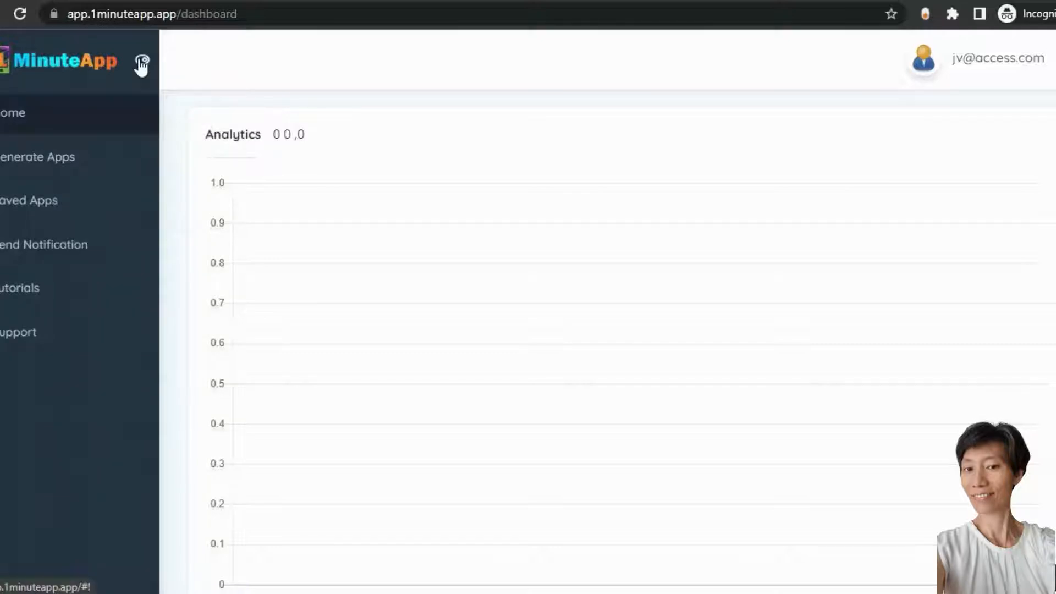
mouse_move(111, 188)
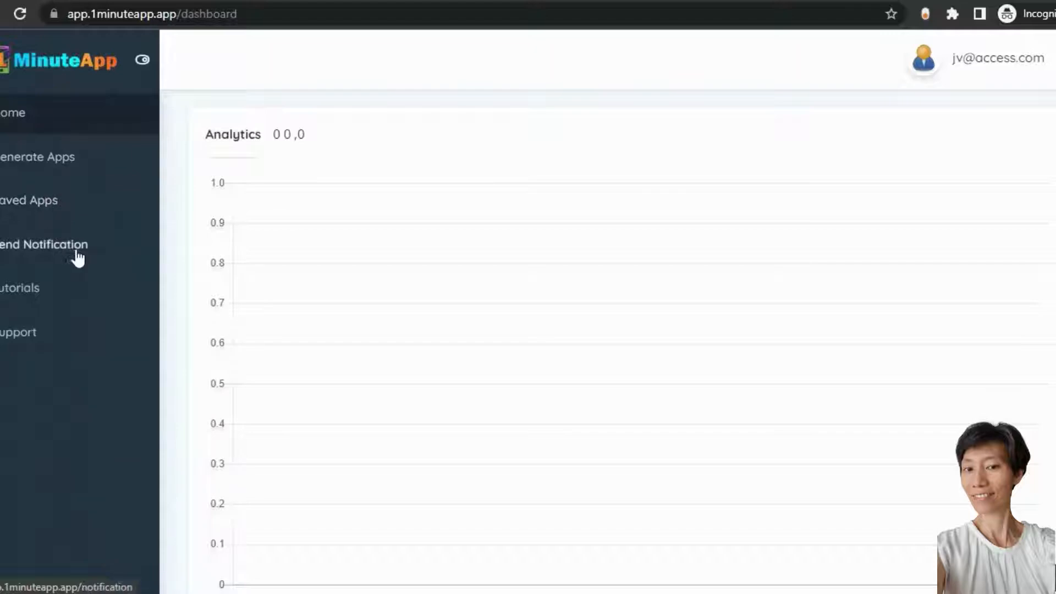
mouse_move(54, 309)
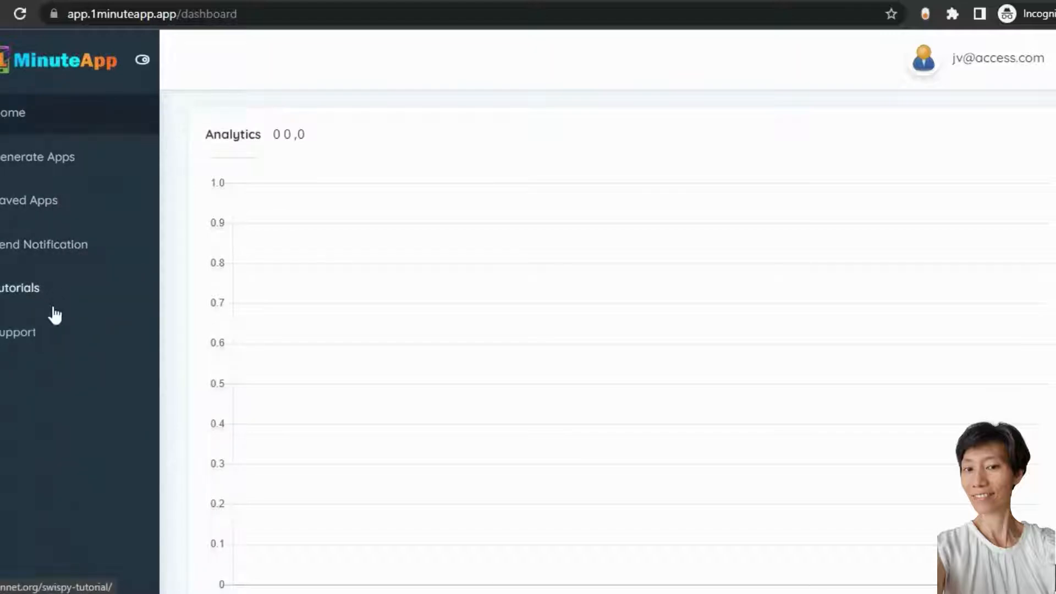
mouse_move(27, 331)
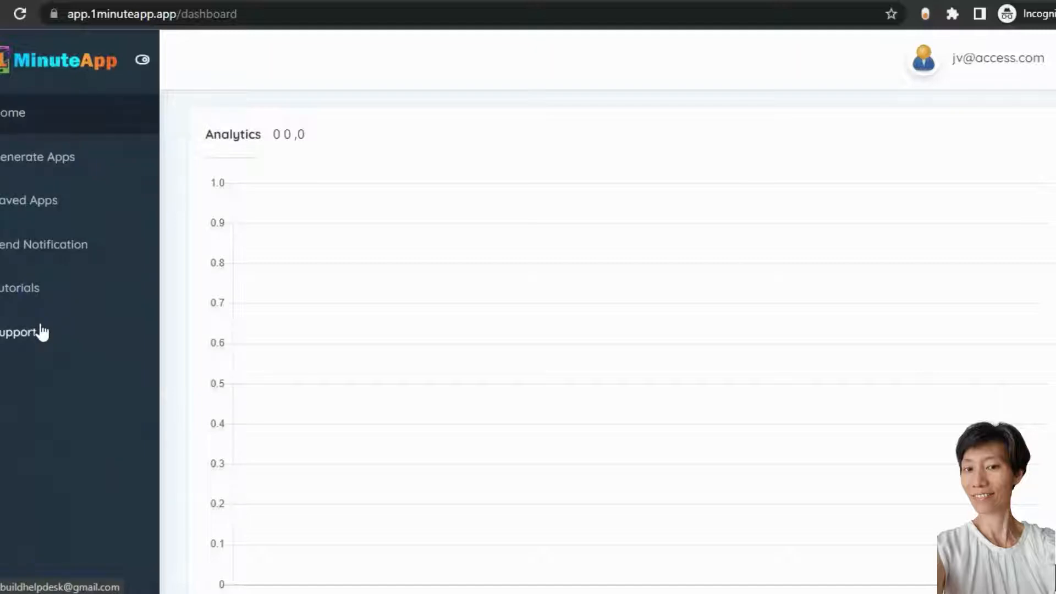
mouse_move(1004, 94)
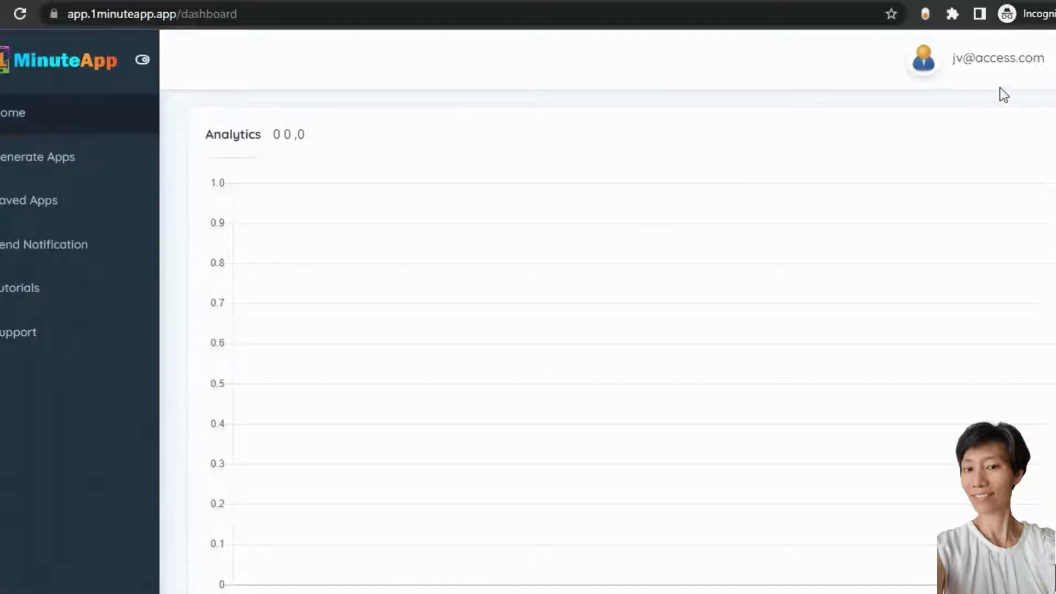
click(997, 57)
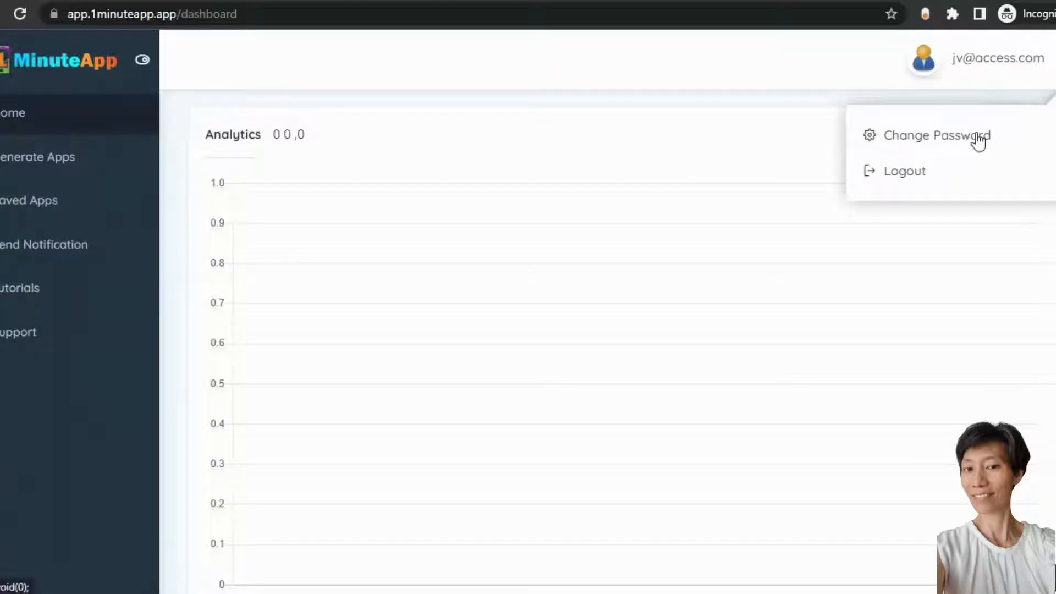
click(720, 90)
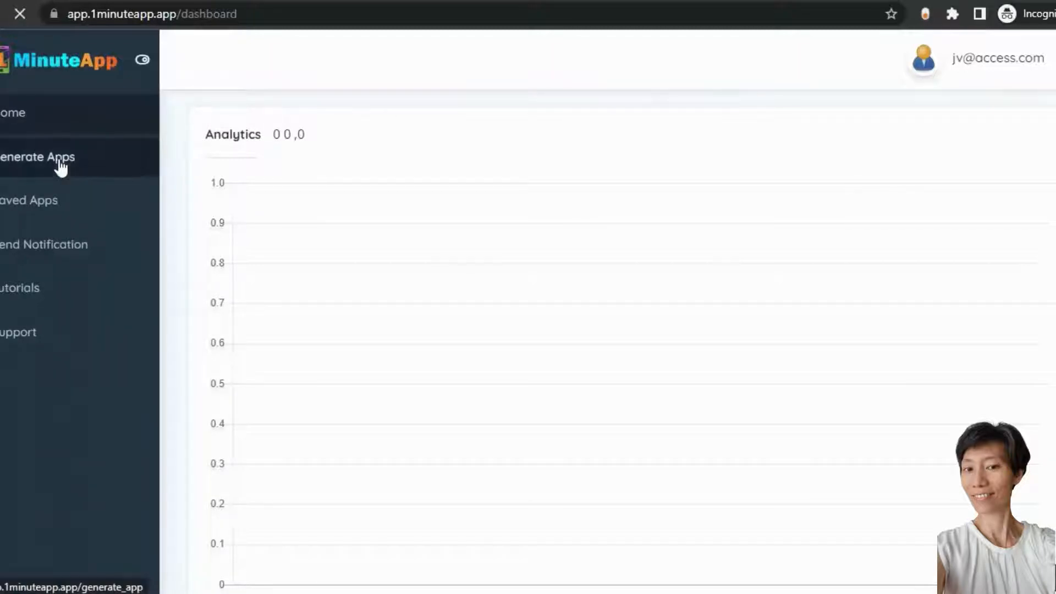
Go to Generate Apps and activate the Enter Link field of the new app form
click(38, 157)
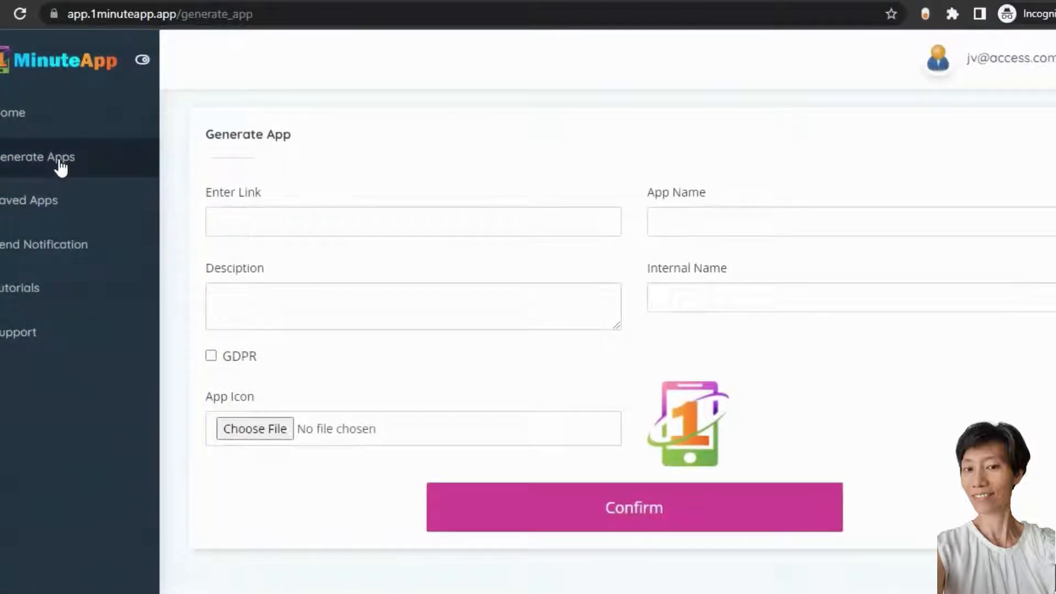
click(413, 222)
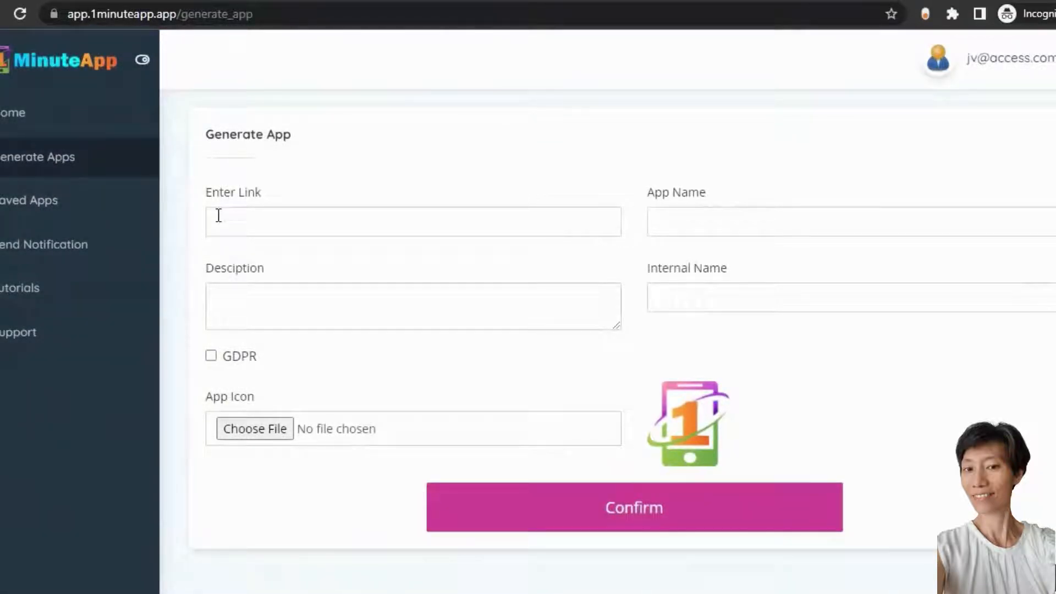
mouse_move(666, 248)
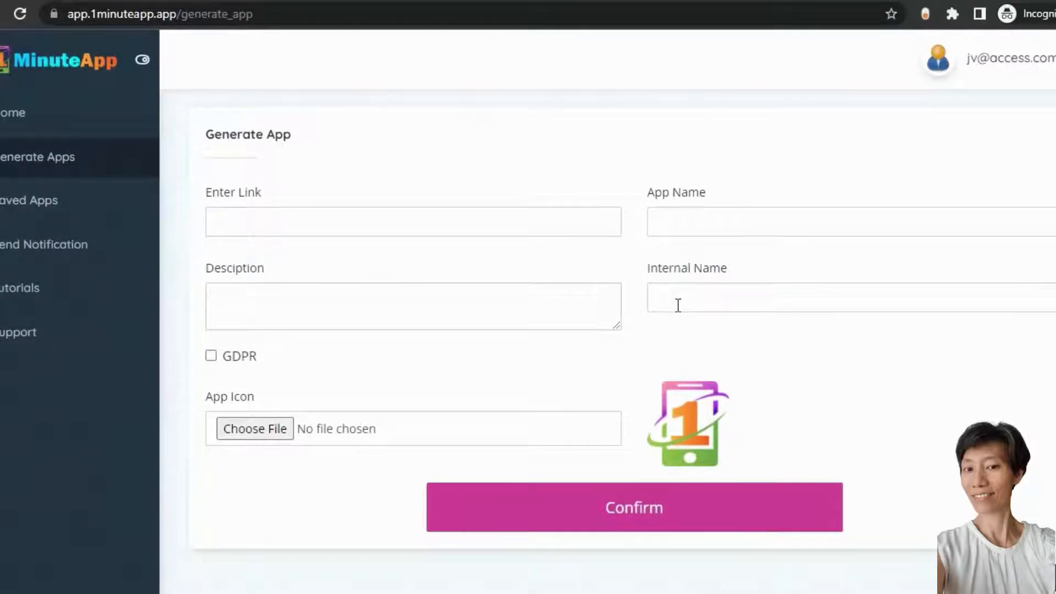
mouse_move(272, 355)
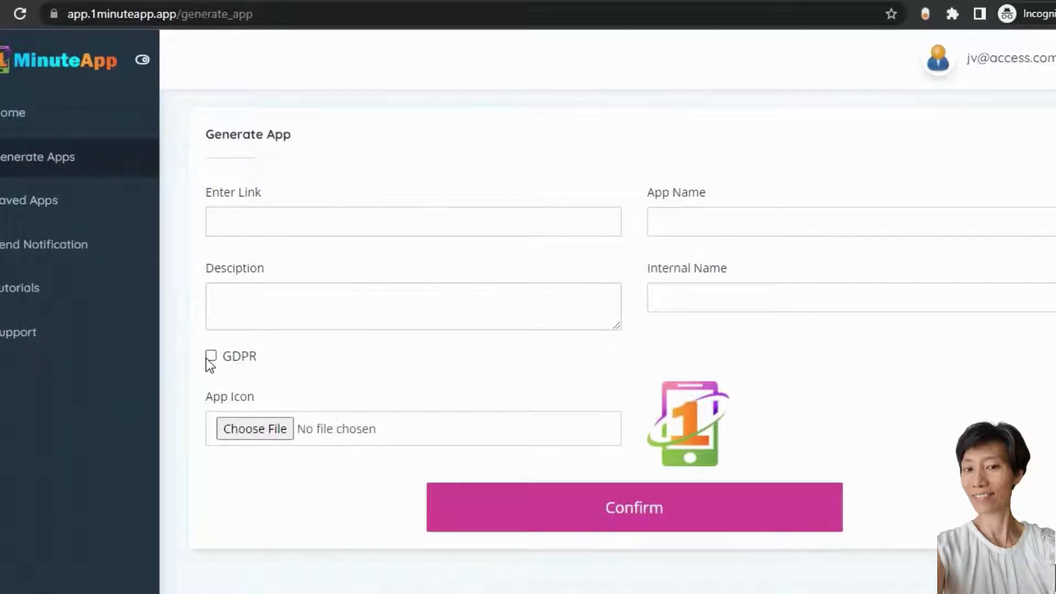
mouse_move(243, 395)
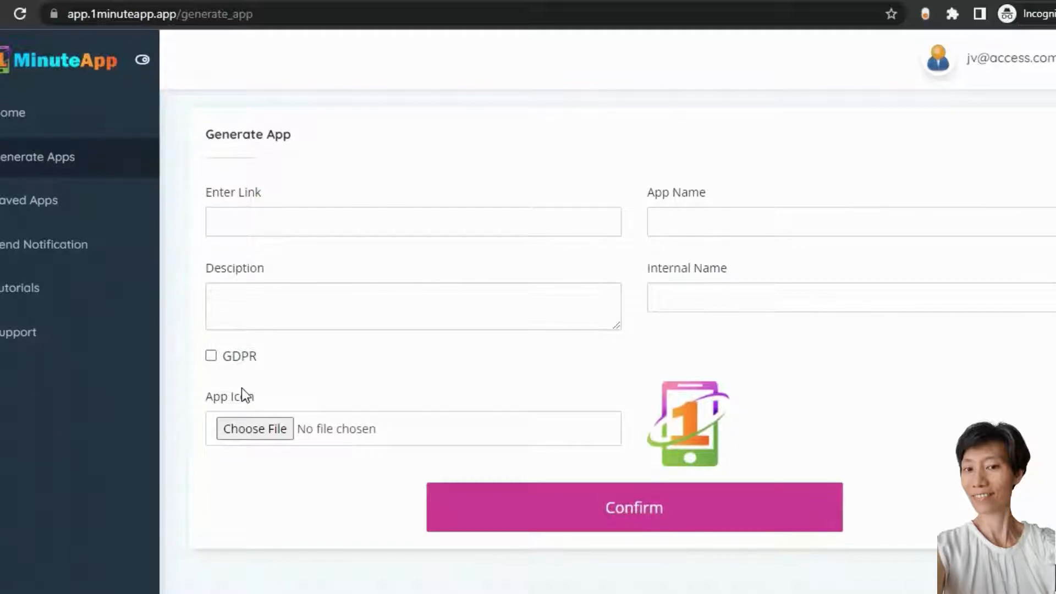
mouse_move(264, 450)
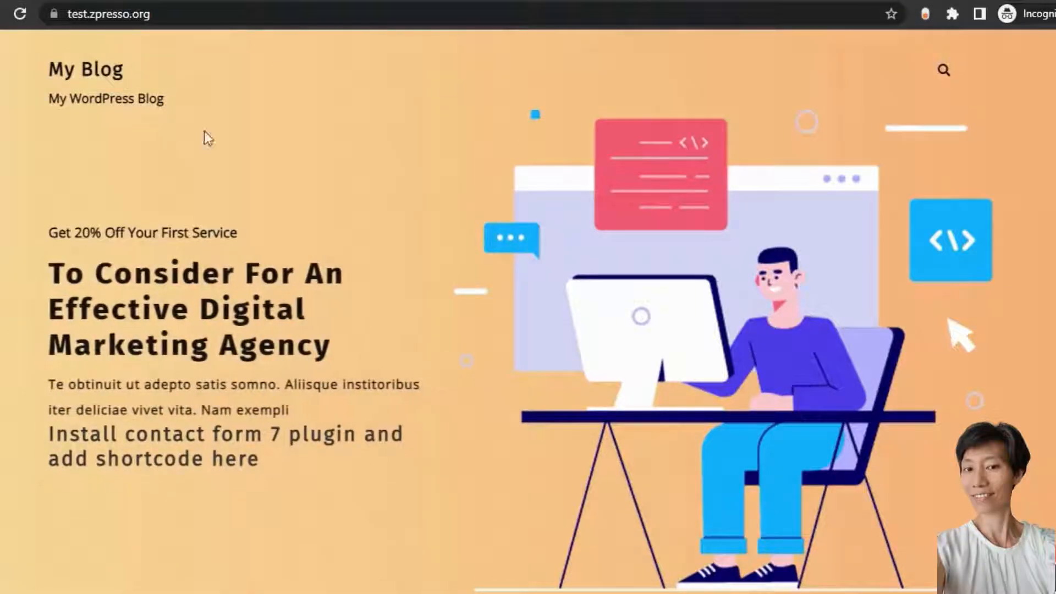
mouse_move(490, 176)
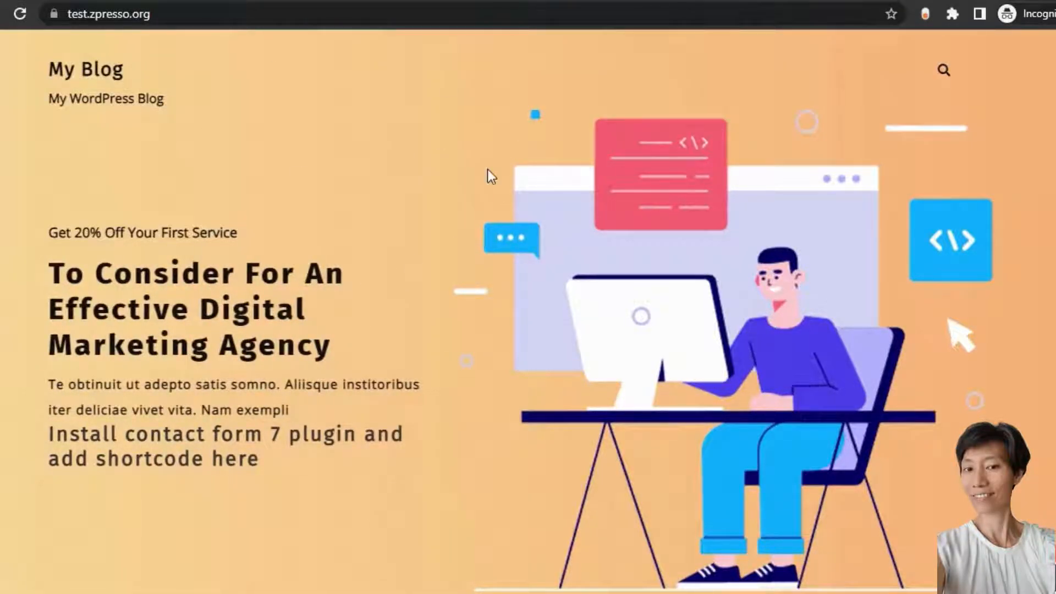
Scroll the test.zpresso.org My Blog homepage to check the WordPress site
scroll(down, 3)
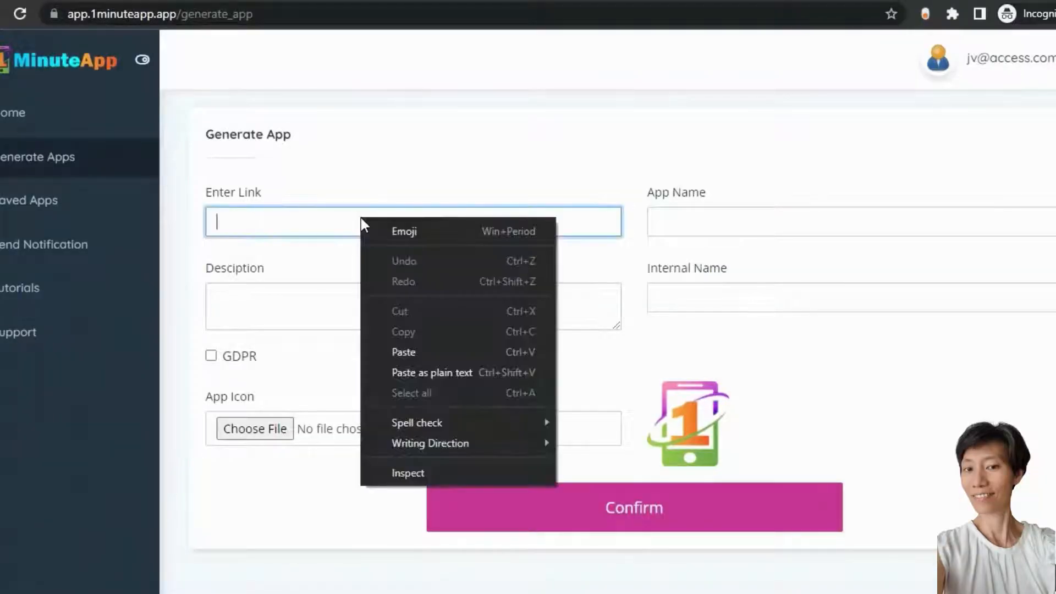
Fill in the test site link, name Test App, description My first app, GDPR notice and icon
click(403, 351)
text(Test App)
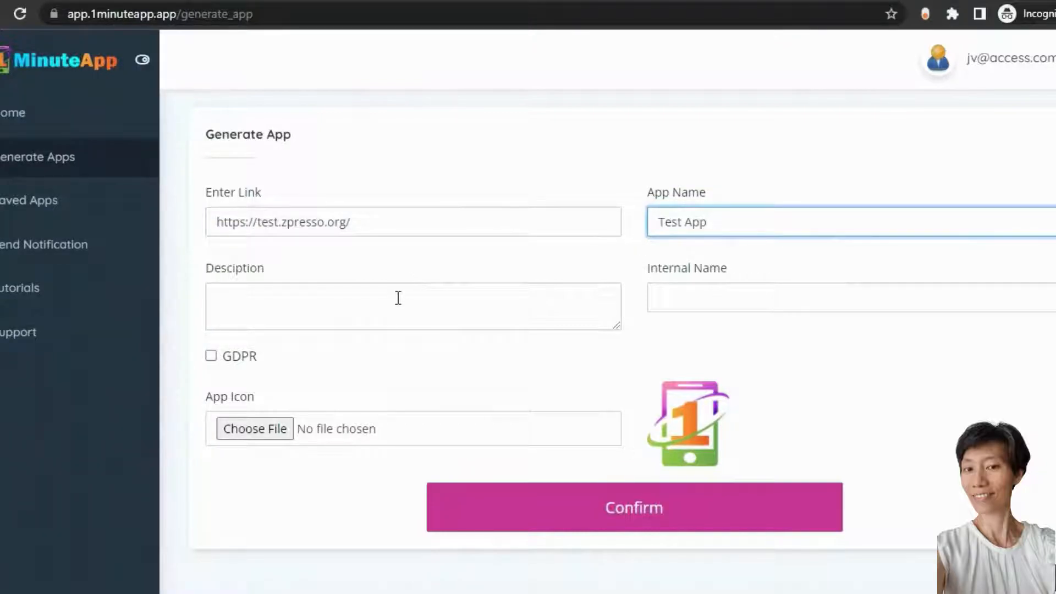
text(My first app)
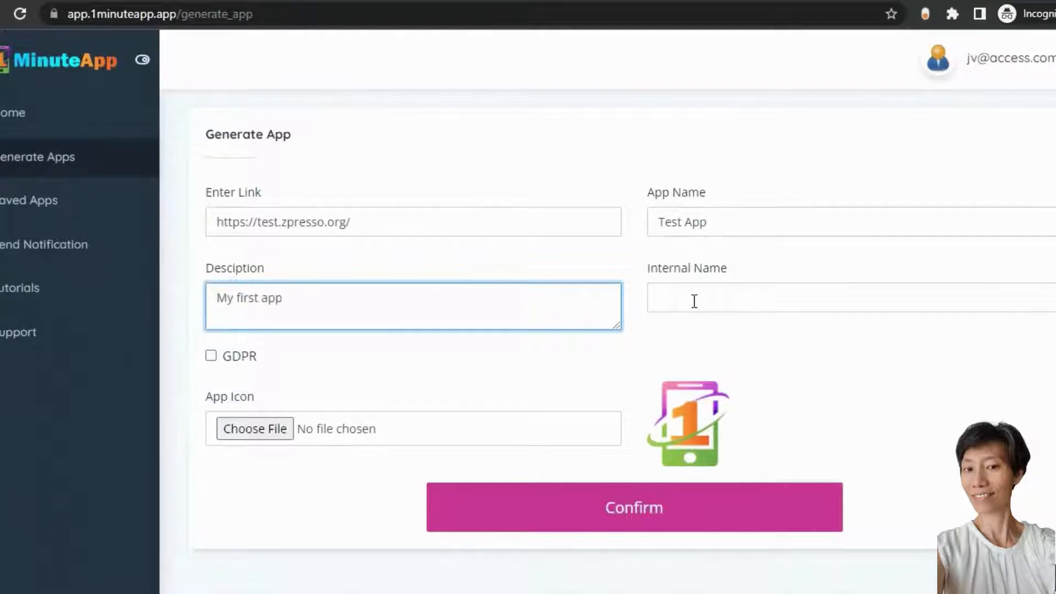
text(Test App)
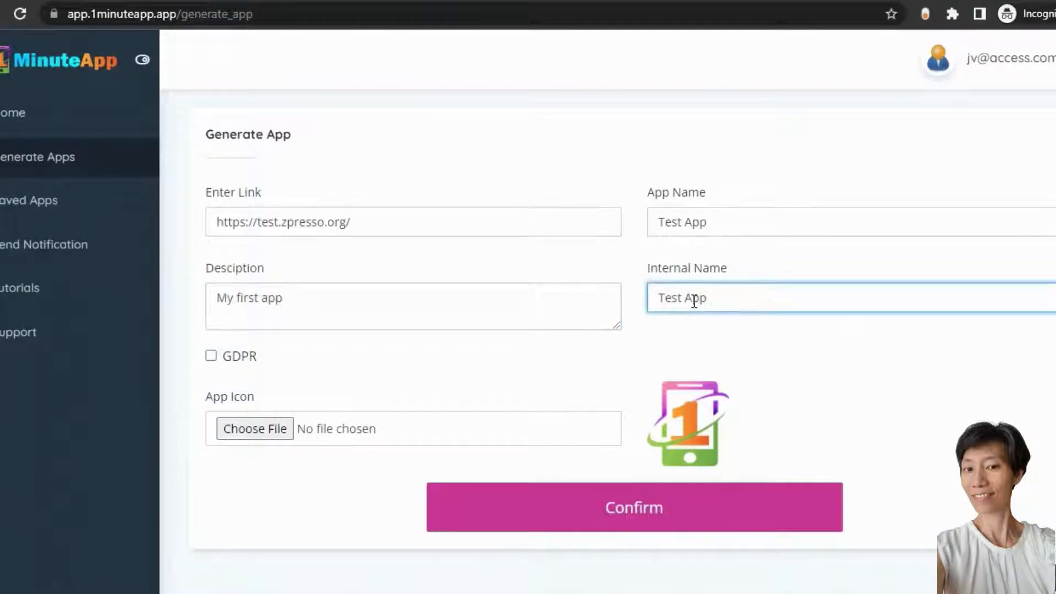
click(211, 356)
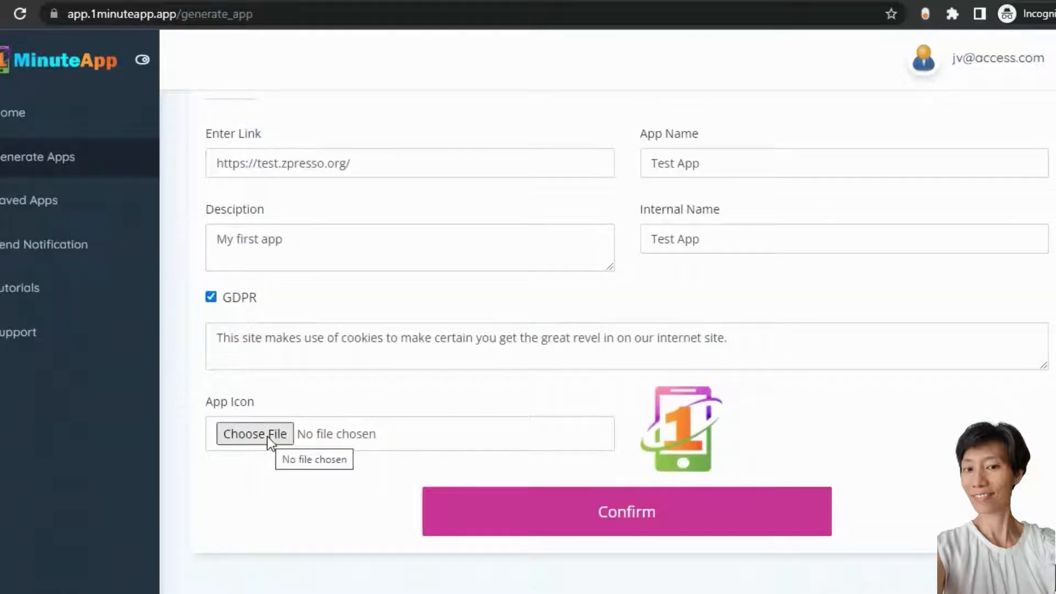
click(255, 434)
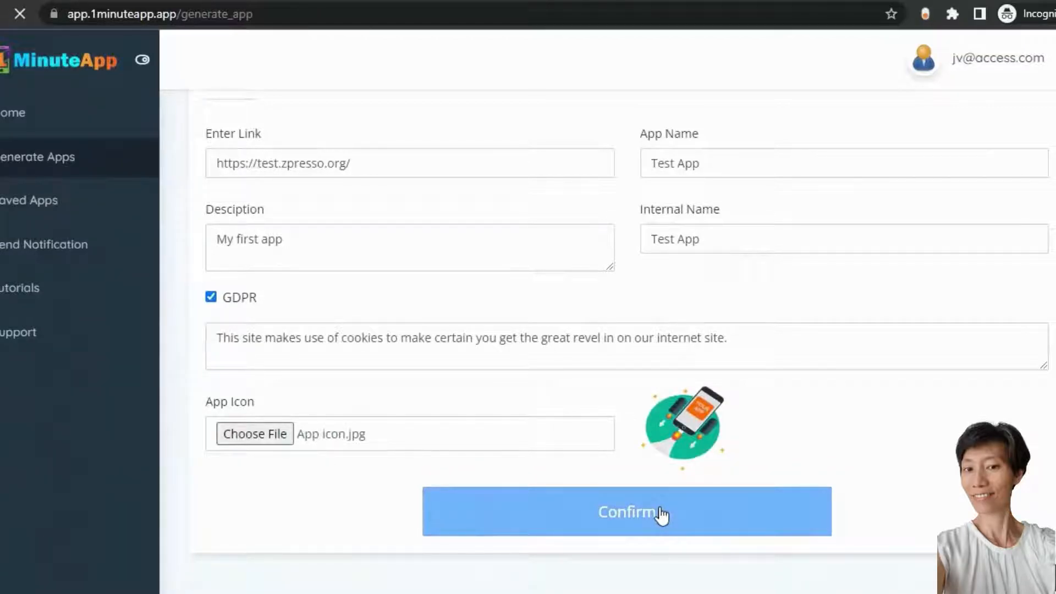
Confirm app generation and download the web app zip package
click(625, 511)
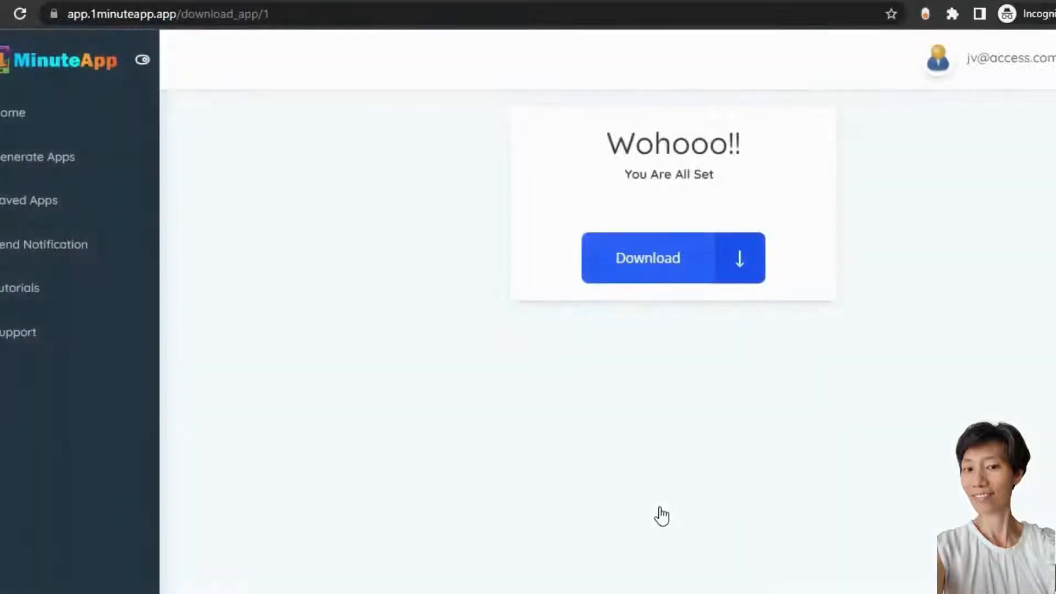
mouse_move(667, 568)
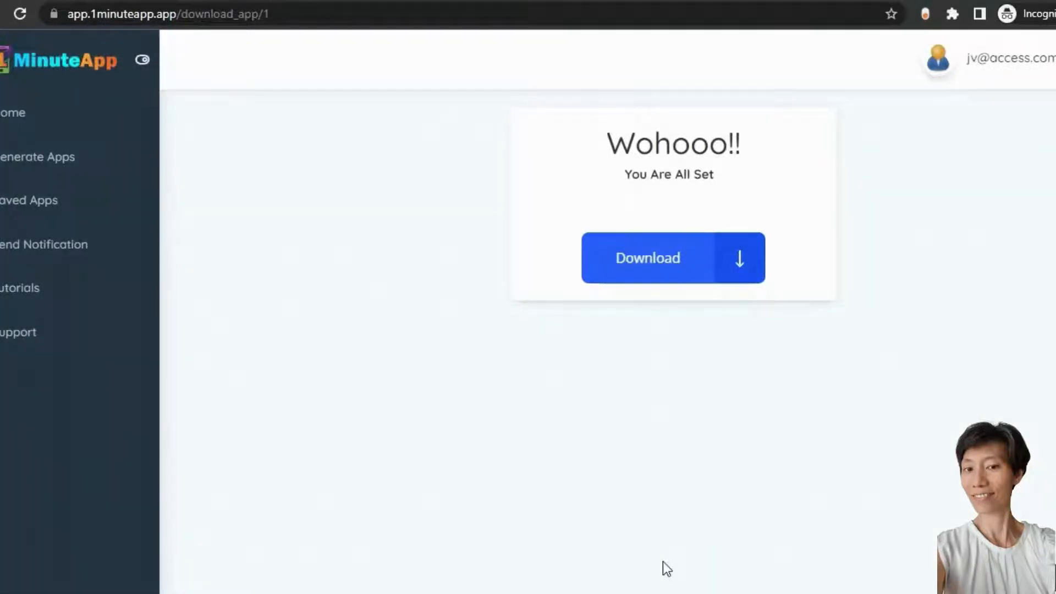
mouse_move(672, 274)
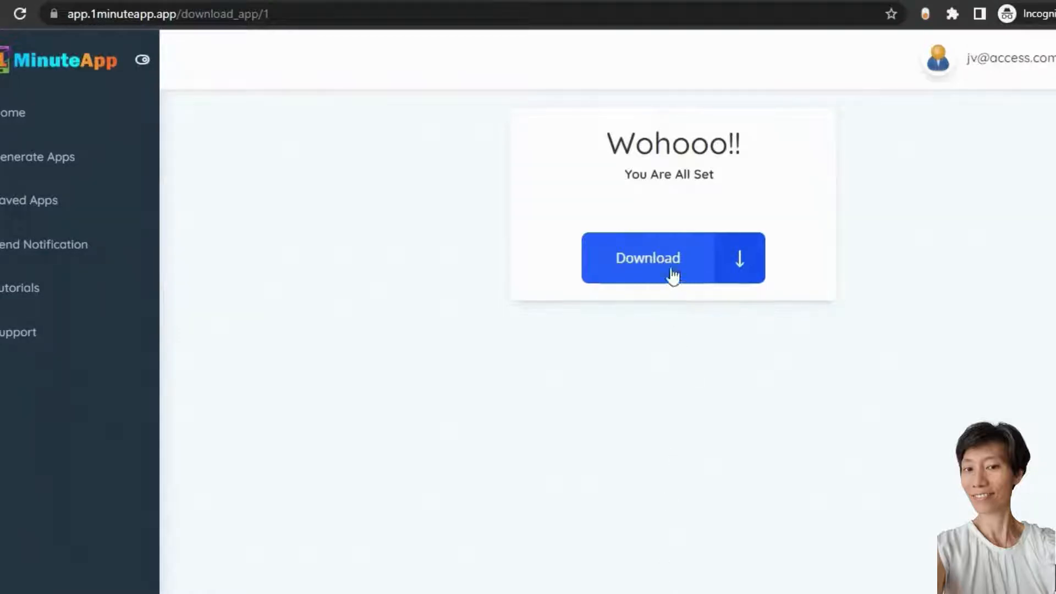
click(672, 258)
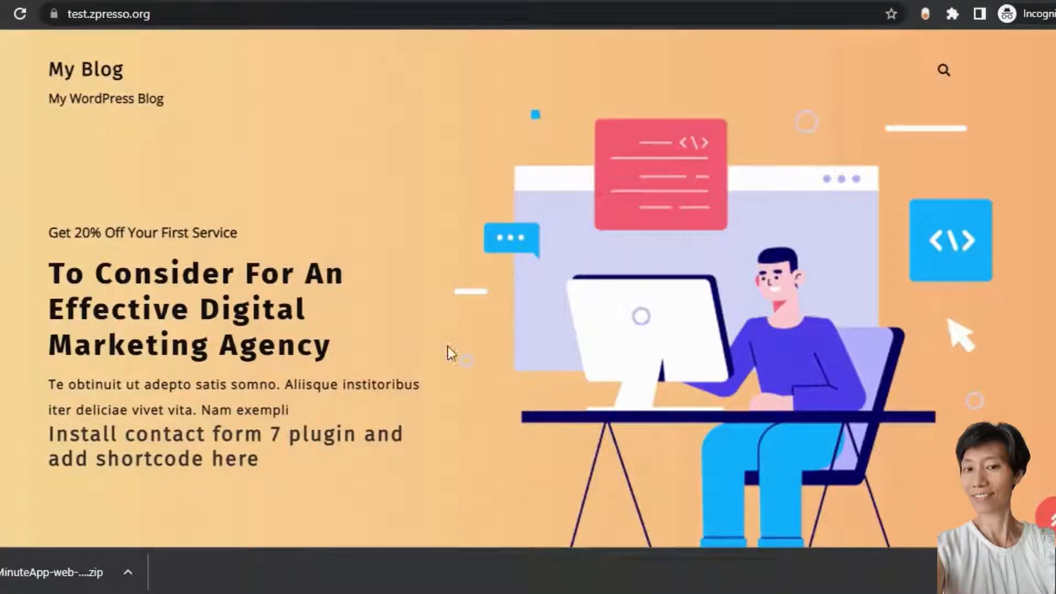
mouse_move(252, 209)
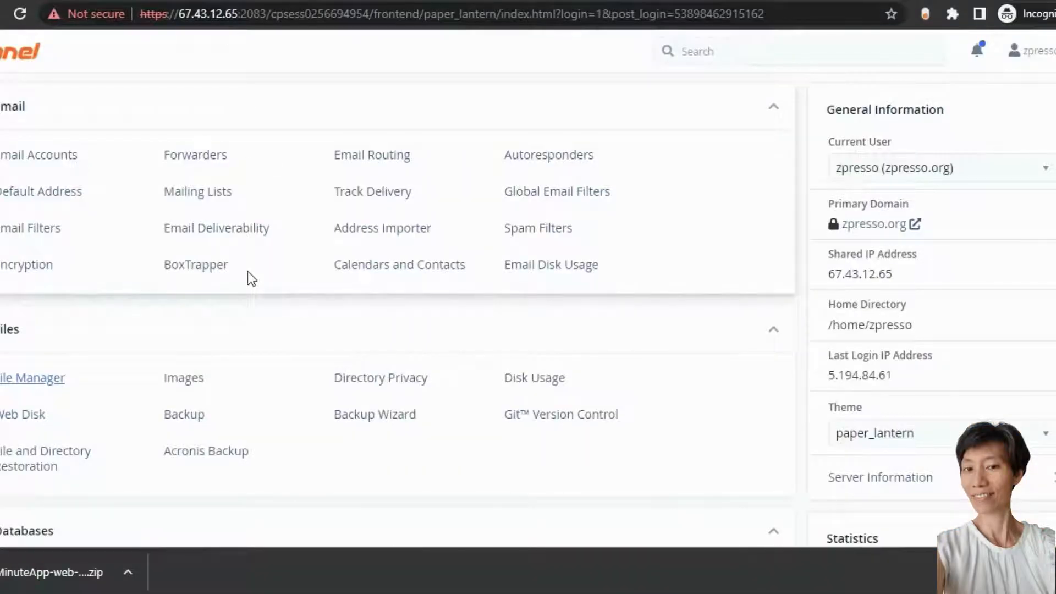
Upload 1MinuteApp-web-app-kit.zip into test.zpresso.org via cPanel File Manager
click(32, 377)
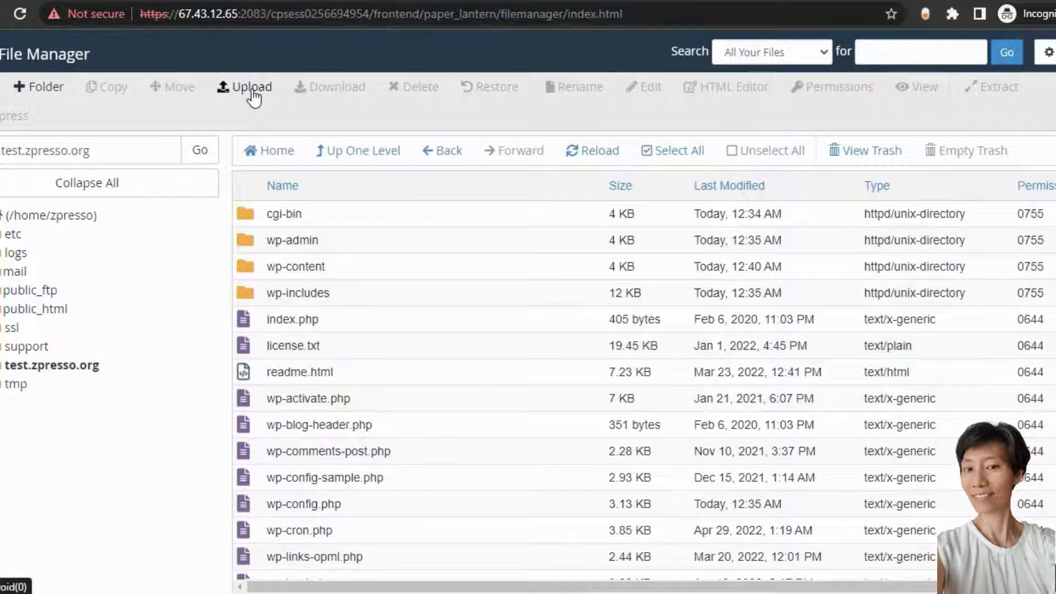
click(243, 87)
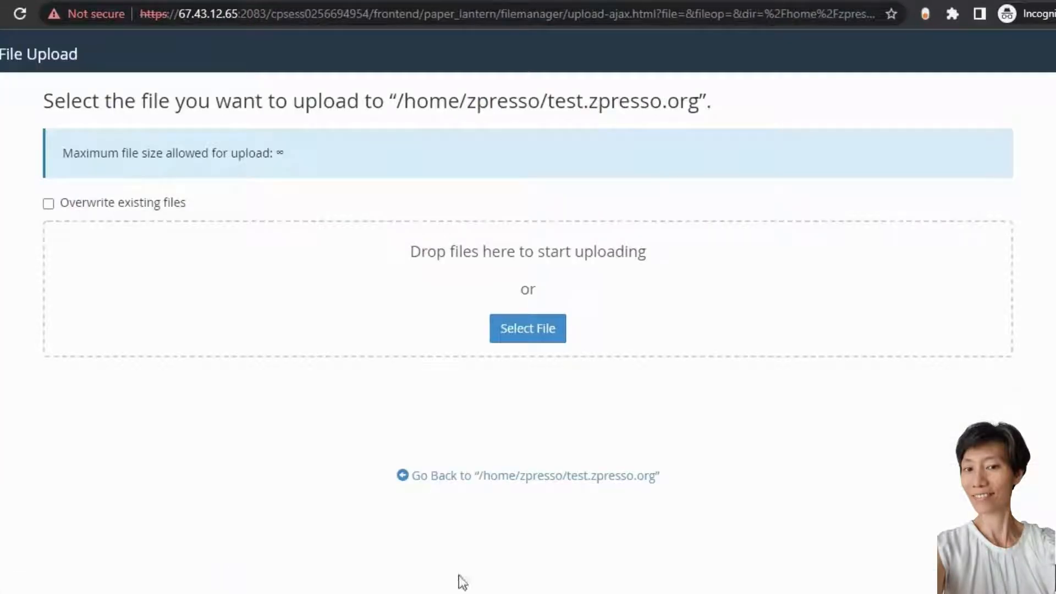
click(527, 328)
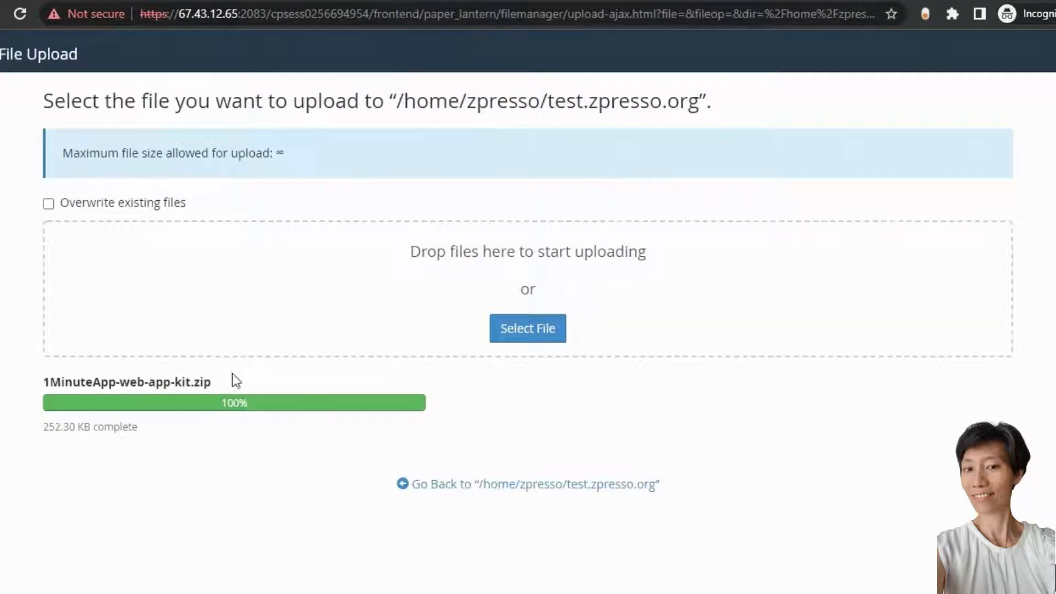
mouse_move(468, 489)
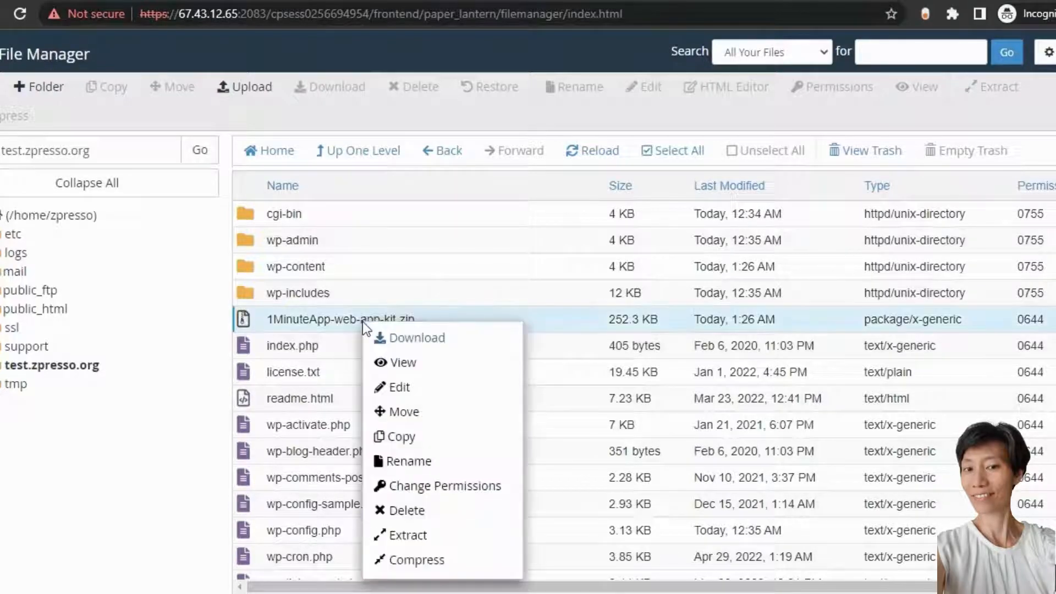
mouse_move(407, 534)
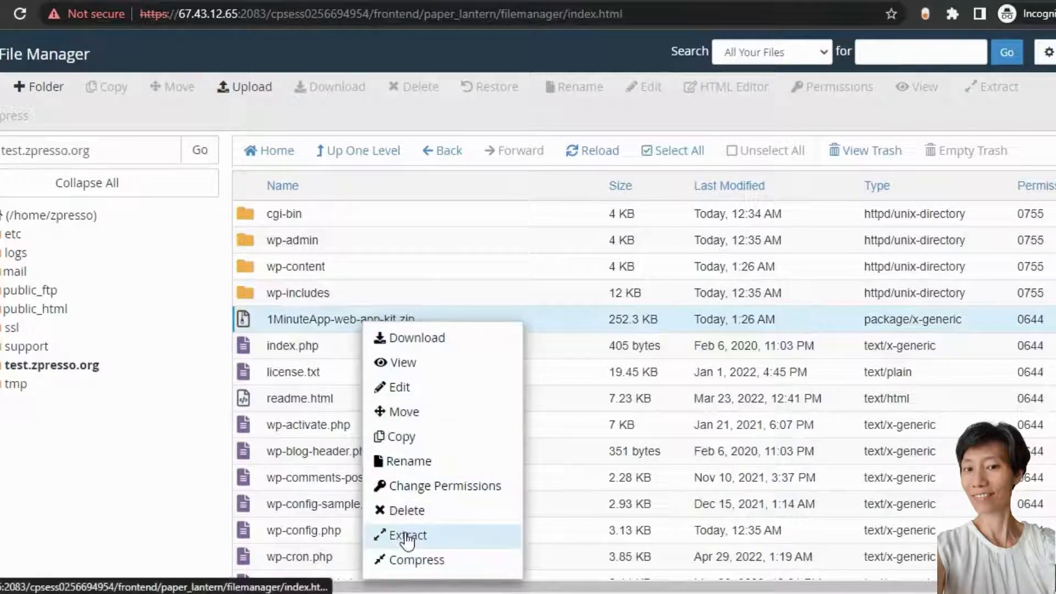
Extract 1MinuteApp-web-app-kit.zip into test.zpresso.org and dismiss the Extraction Results dialog
click(407, 535)
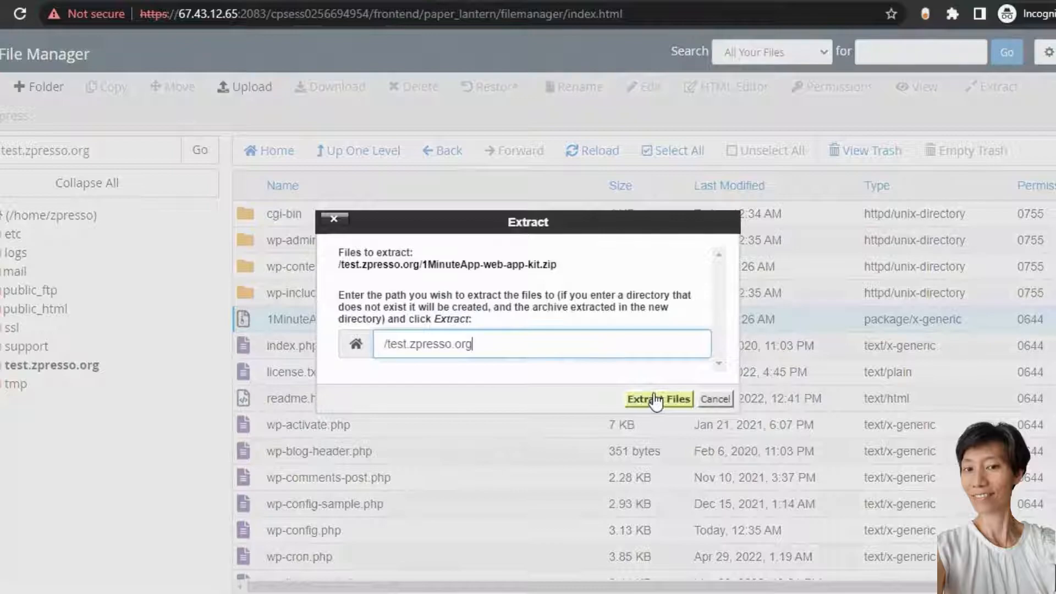
click(658, 399)
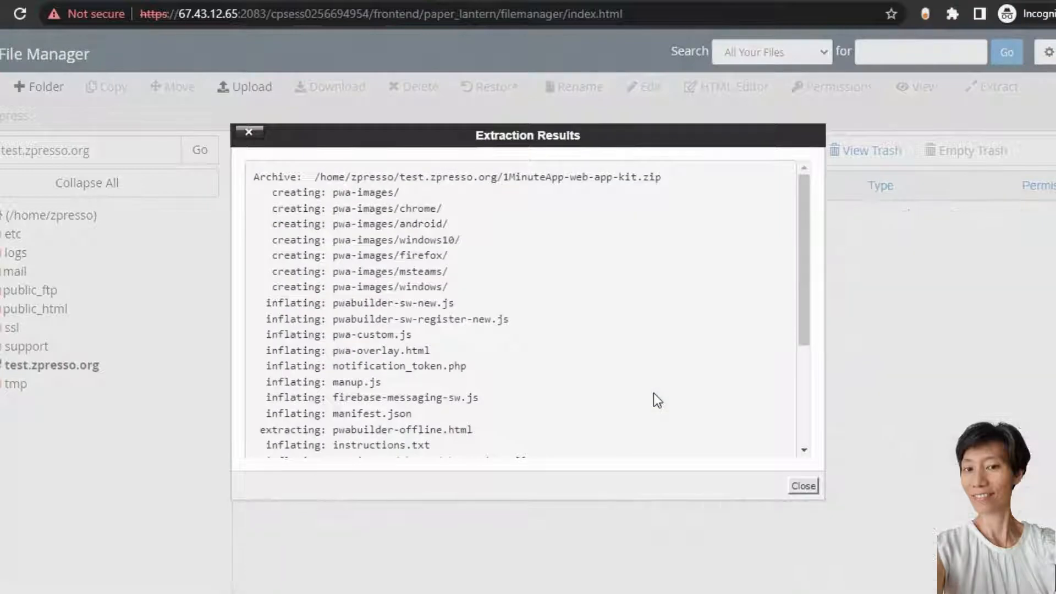
scroll(down, 3)
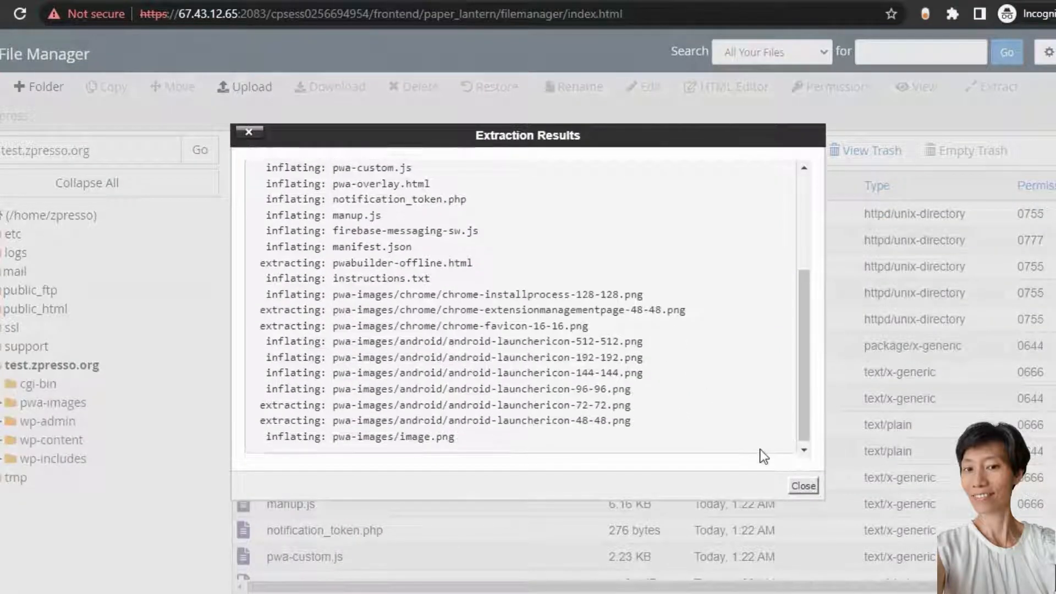
click(802, 485)
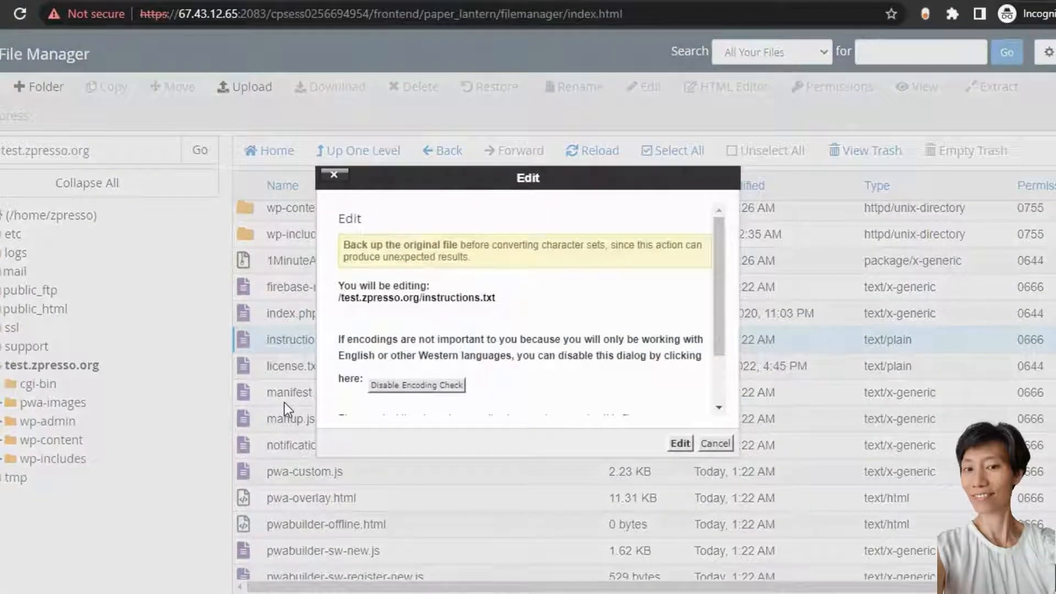
Confirm editing instructions.txt so its manifest link and head script tags are shown
click(679, 443)
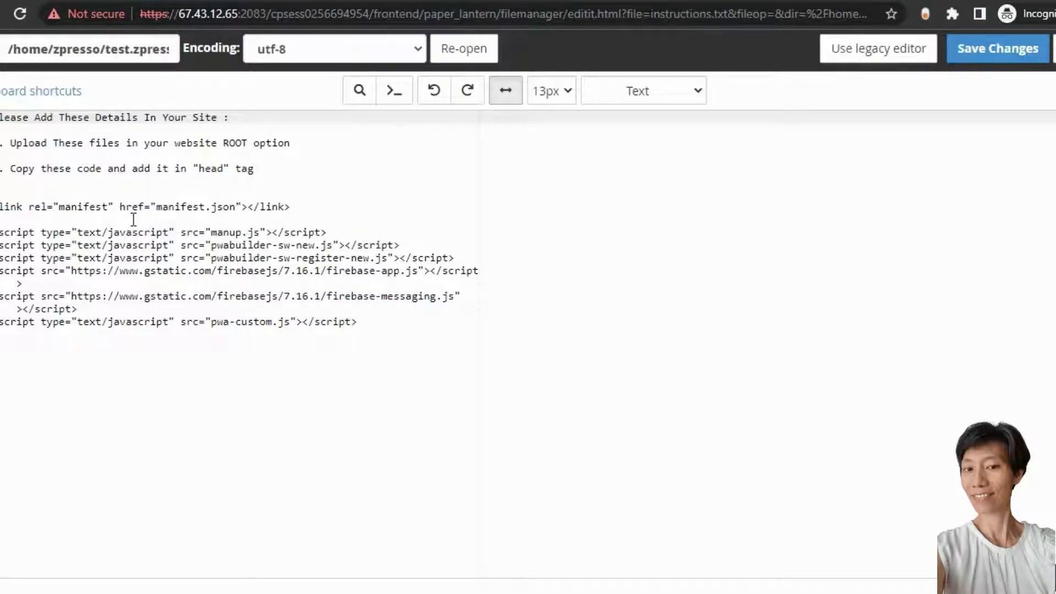
mouse_move(536, 44)
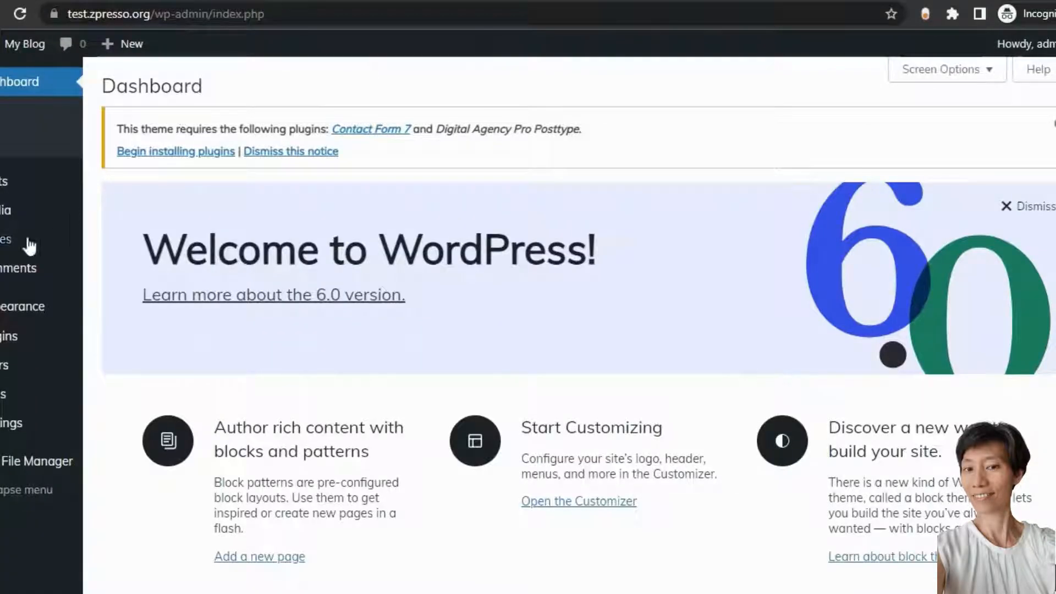
Search the WordPress plugin directory for 'insert script in header and footer'
click(9, 337)
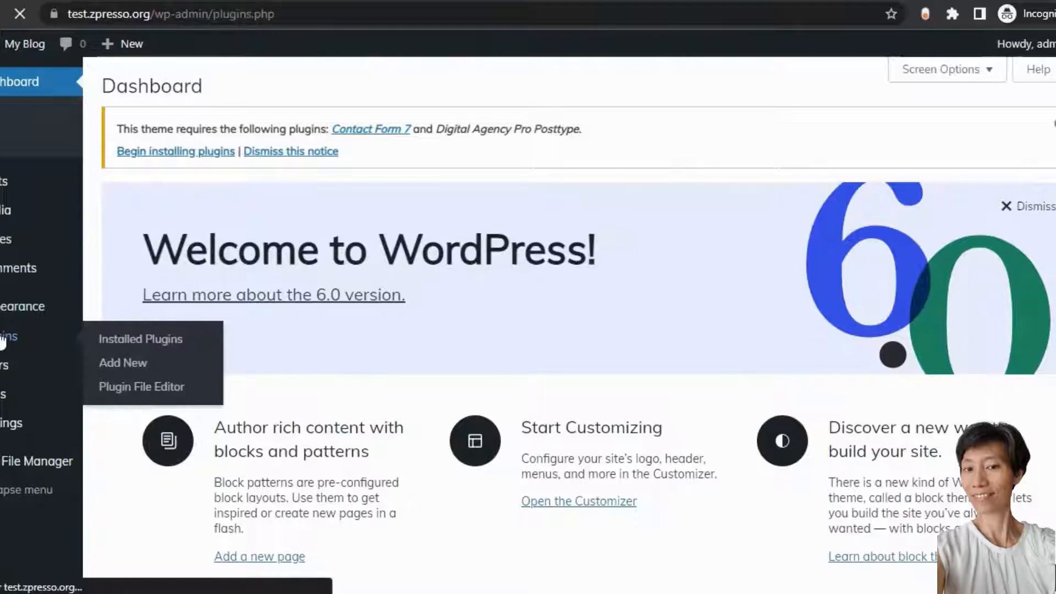
click(141, 338)
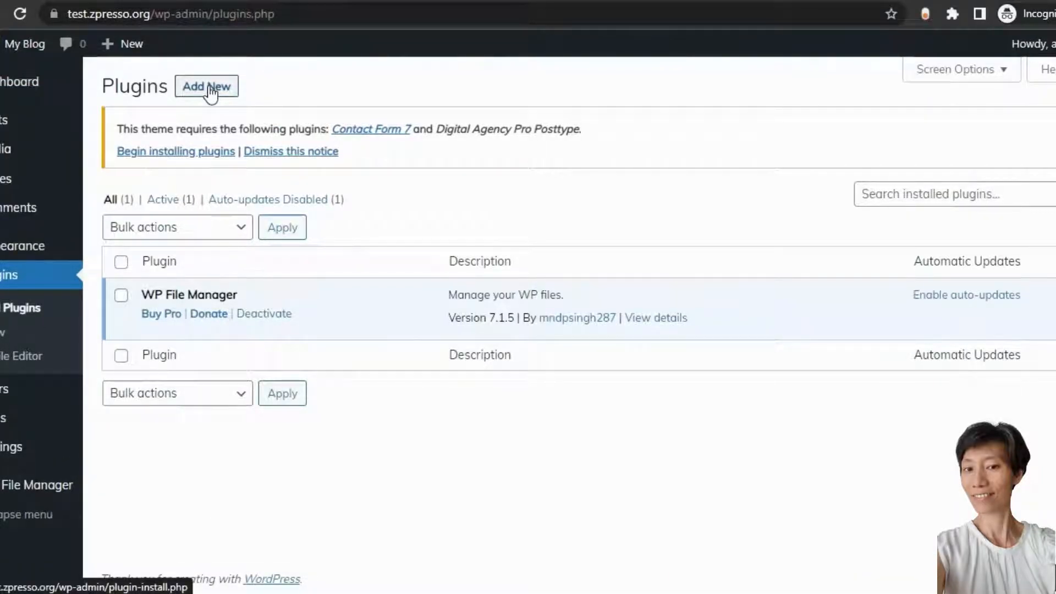
click(206, 86)
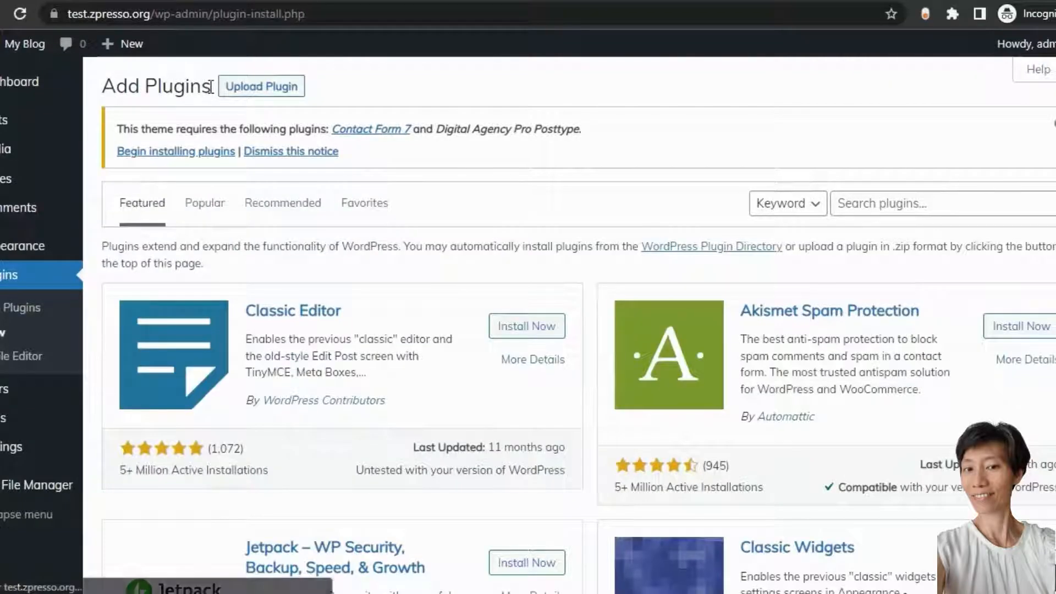
click(936, 204)
text(insert script in header and footer)
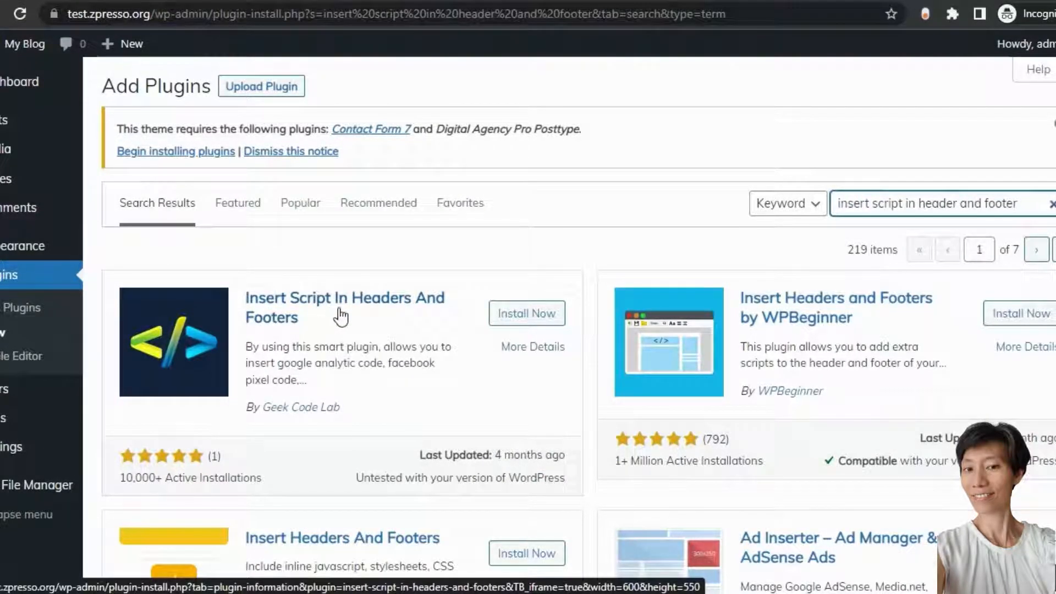
Install and activate the Insert Script In Headers And Footers plugin
click(527, 313)
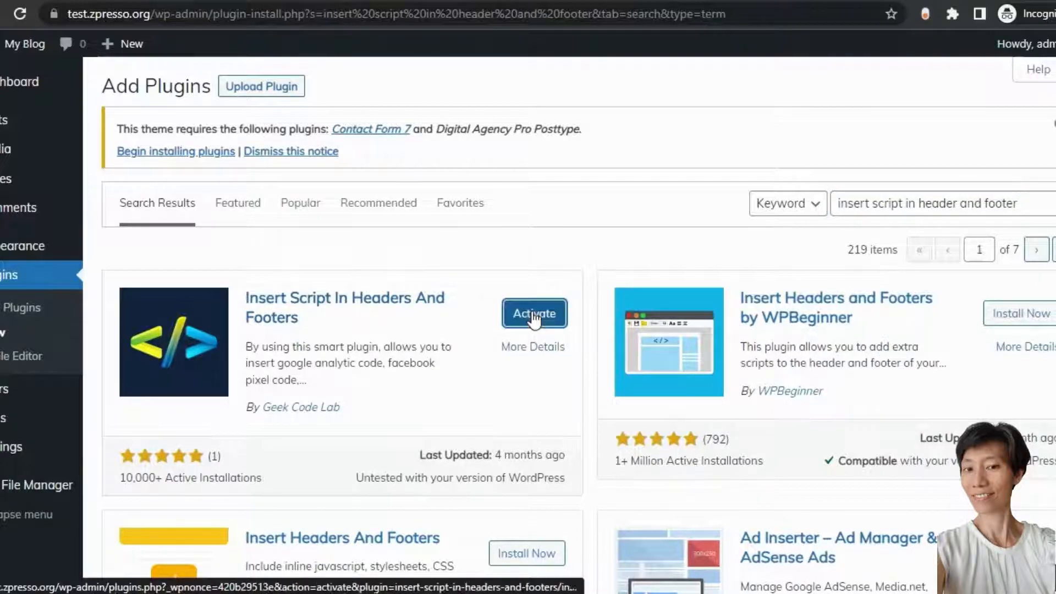
click(533, 313)
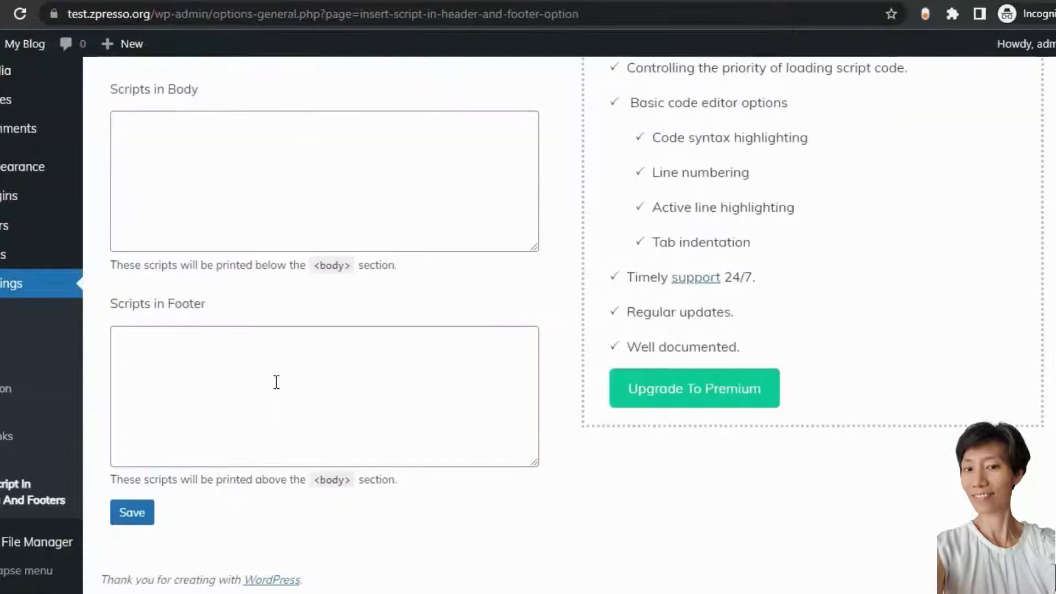
Save the Scripts in Header settings so the app code is added to the site head
click(132, 512)
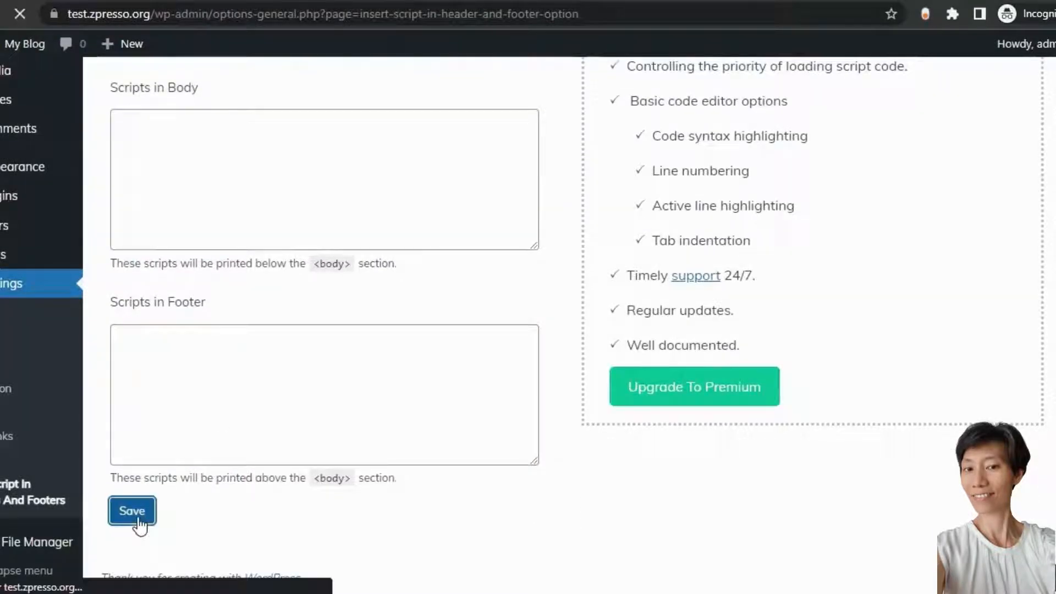
click(132, 510)
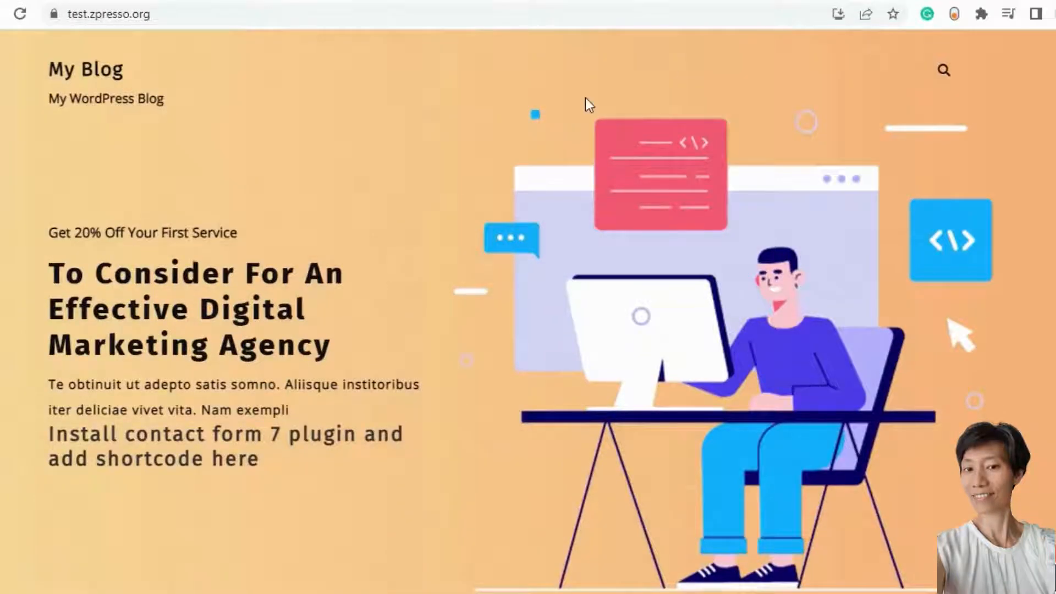
mouse_move(838, 13)
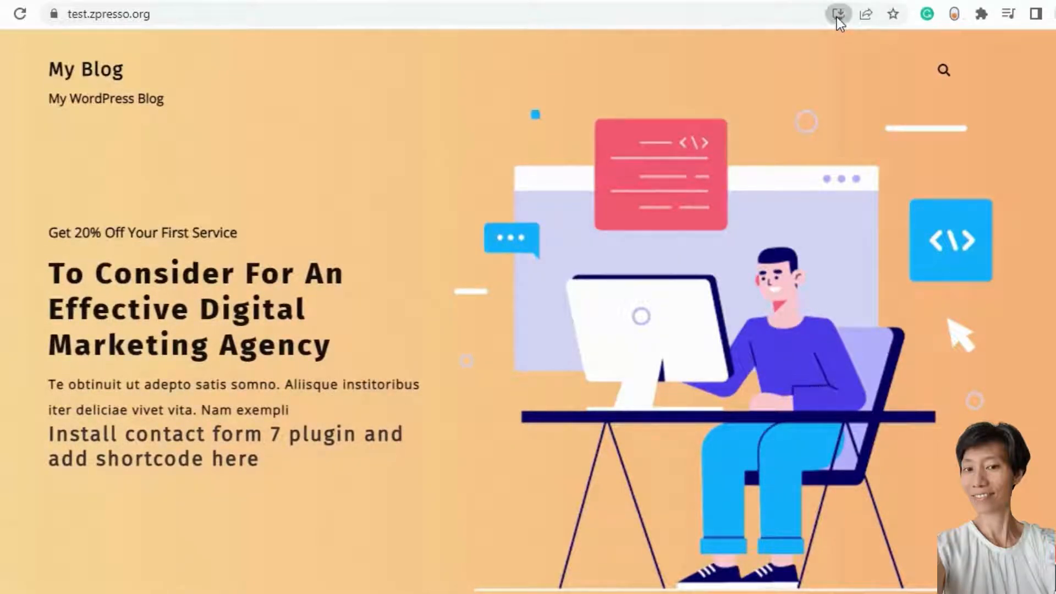
Install test.zpresso.org from Chrome's address bar as Test App in its own window
click(838, 13)
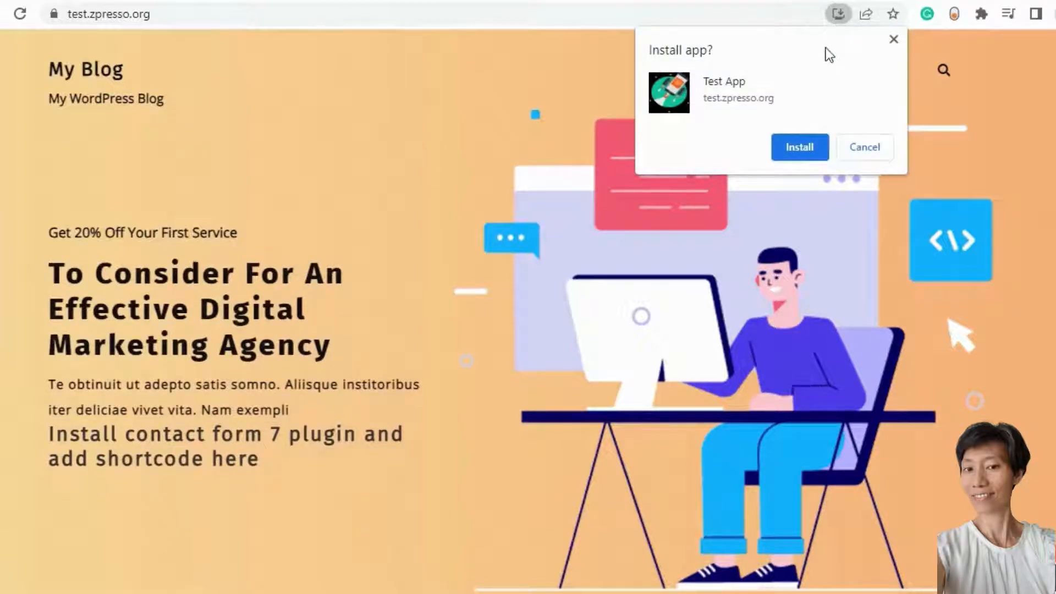
click(864, 147)
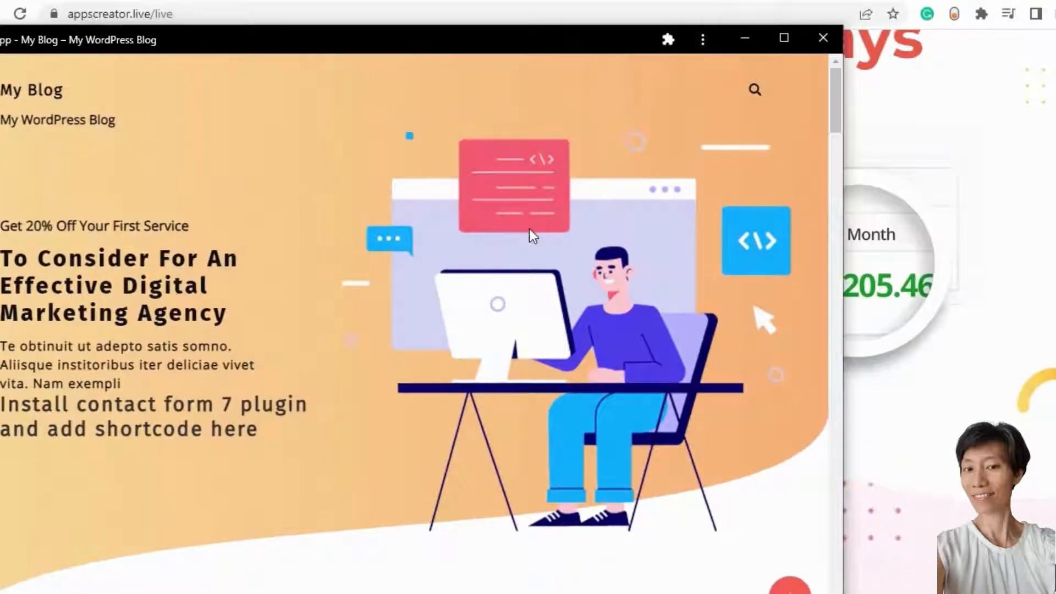
scroll(down, 3)
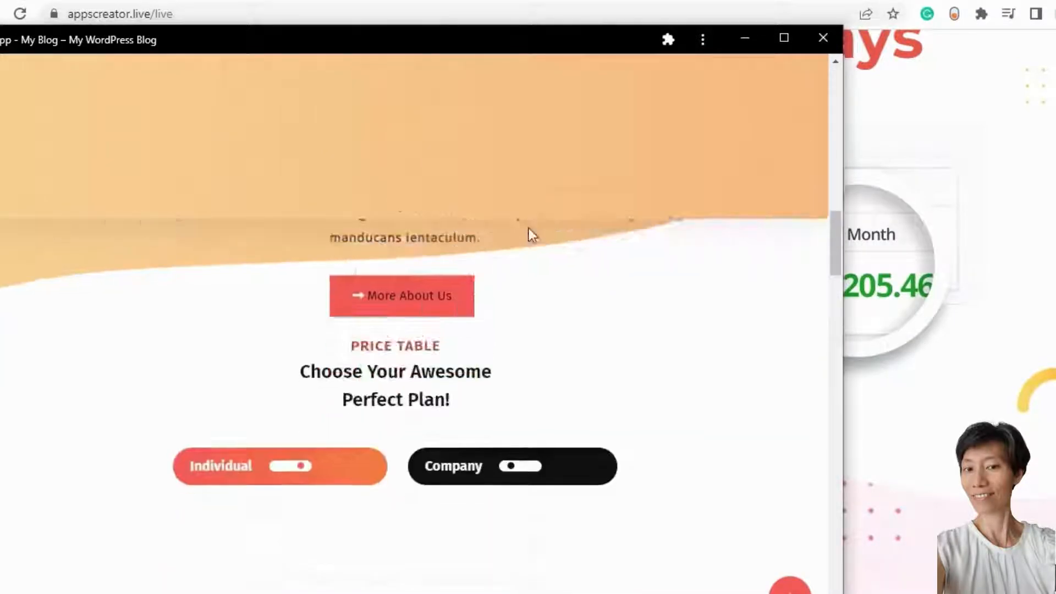
scroll(up, 3)
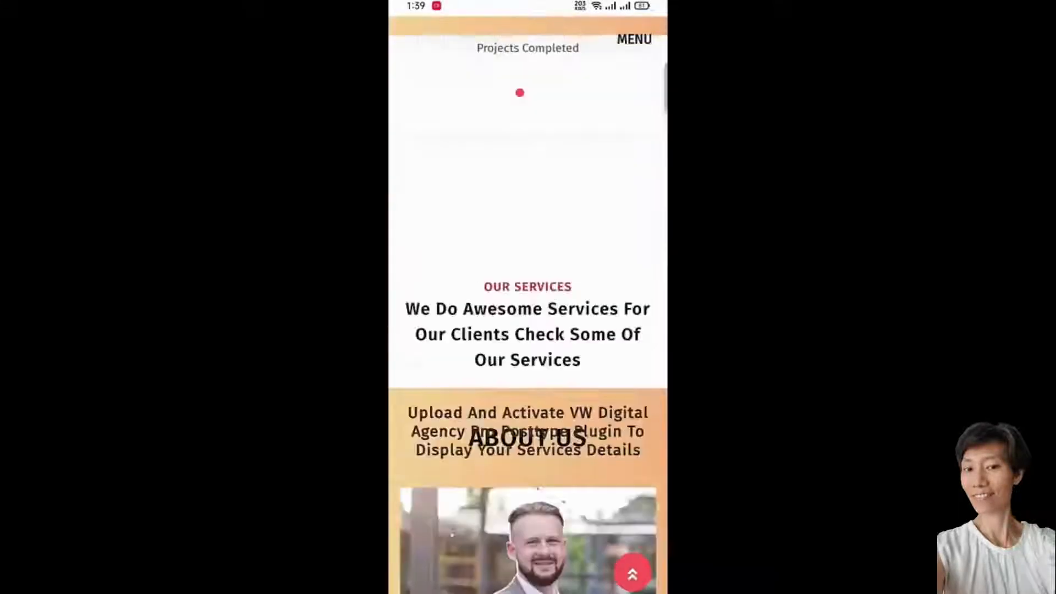
Scroll through the installed blog app on the phone down to its pricing plans
scroll(up, 3)
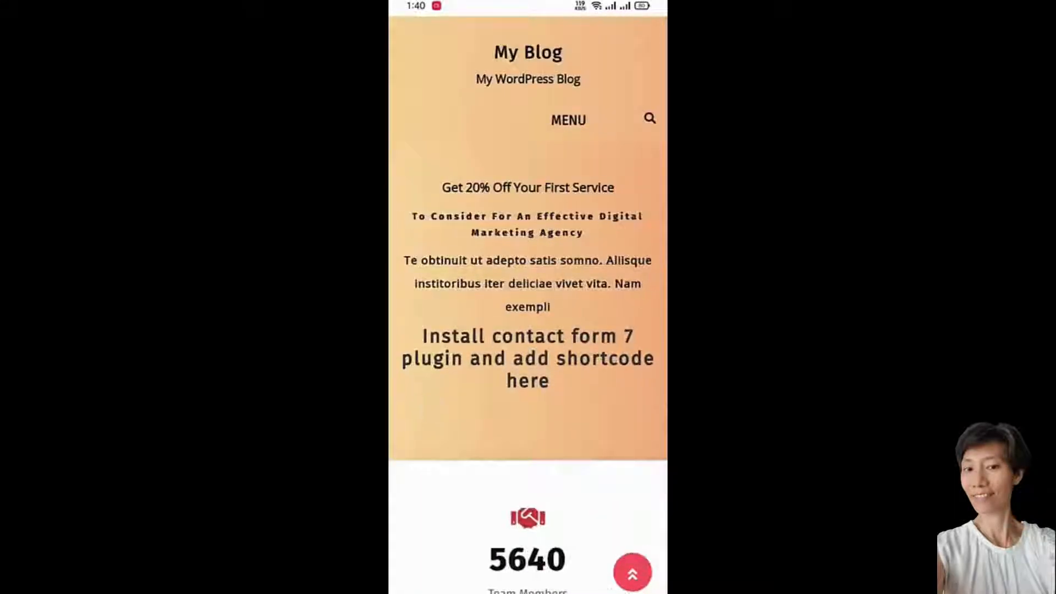
key(Home)
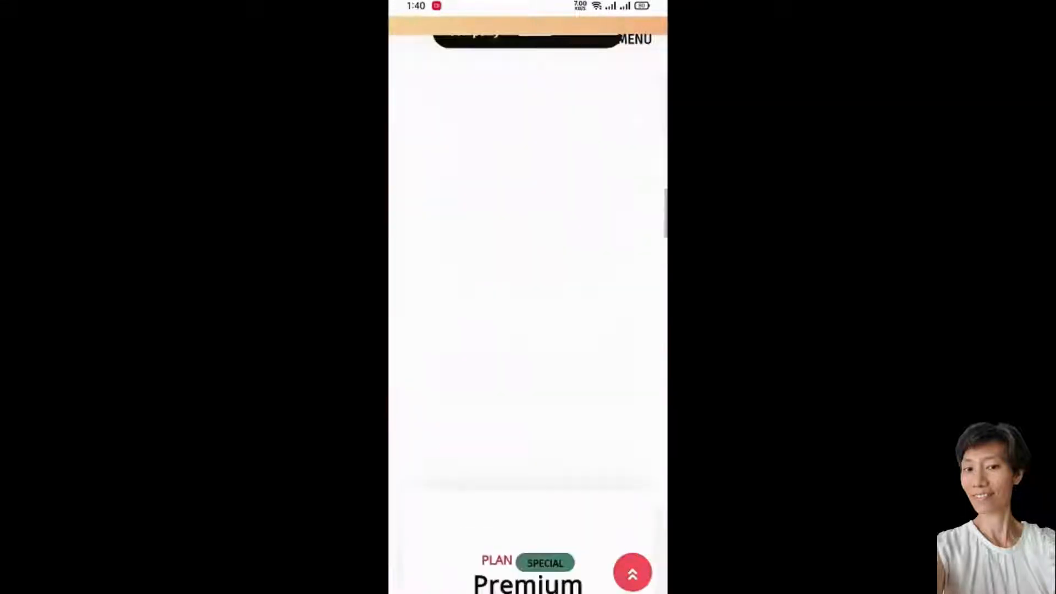
scroll(up, 3)
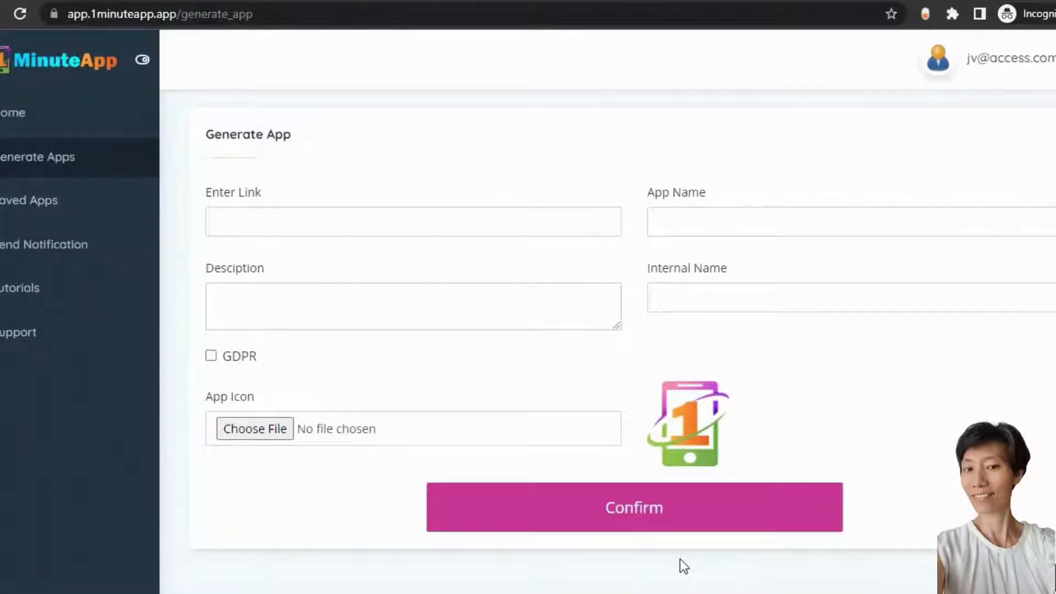
mouse_move(37, 215)
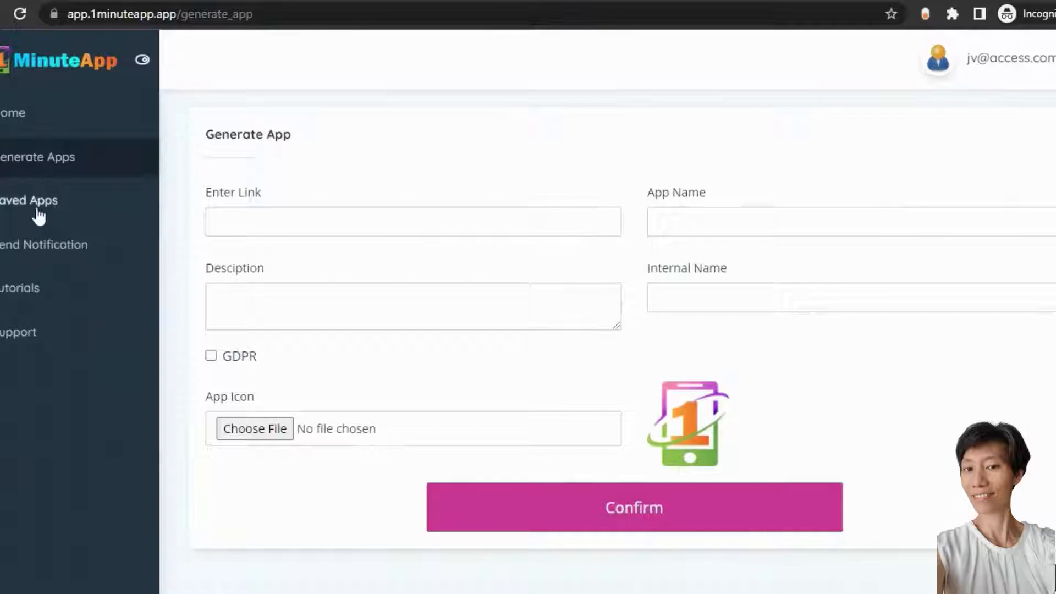
Review Saved Apps and start a Send Notification for the test.zpresso.org app
click(29, 200)
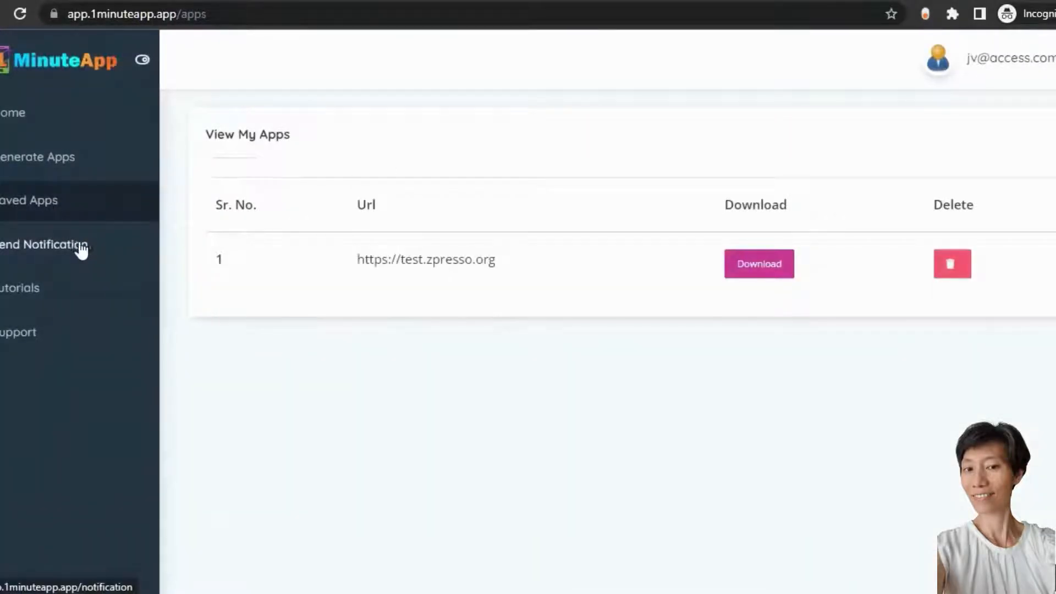
click(44, 244)
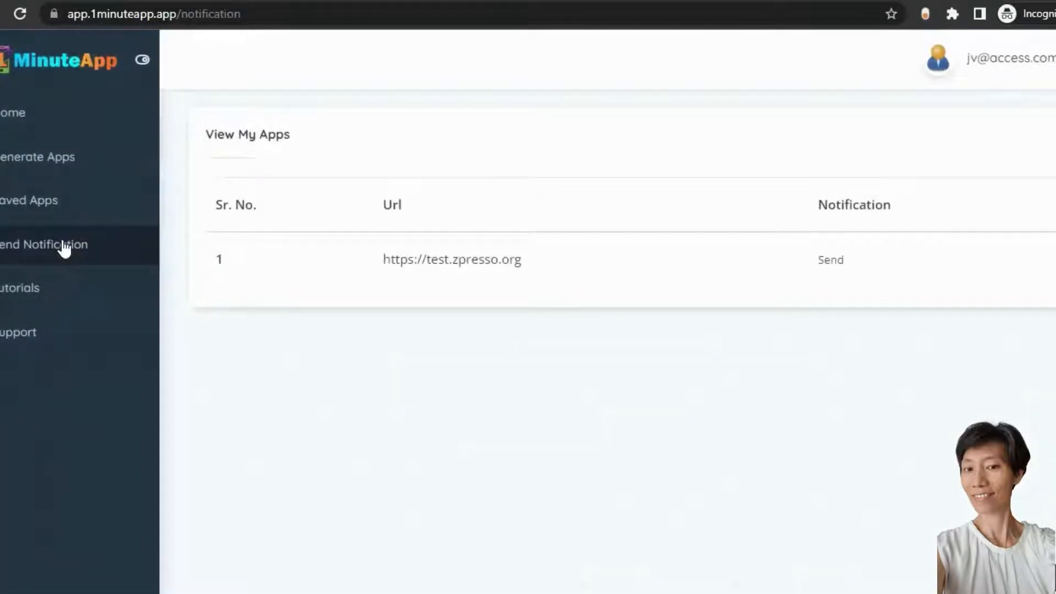
click(830, 259)
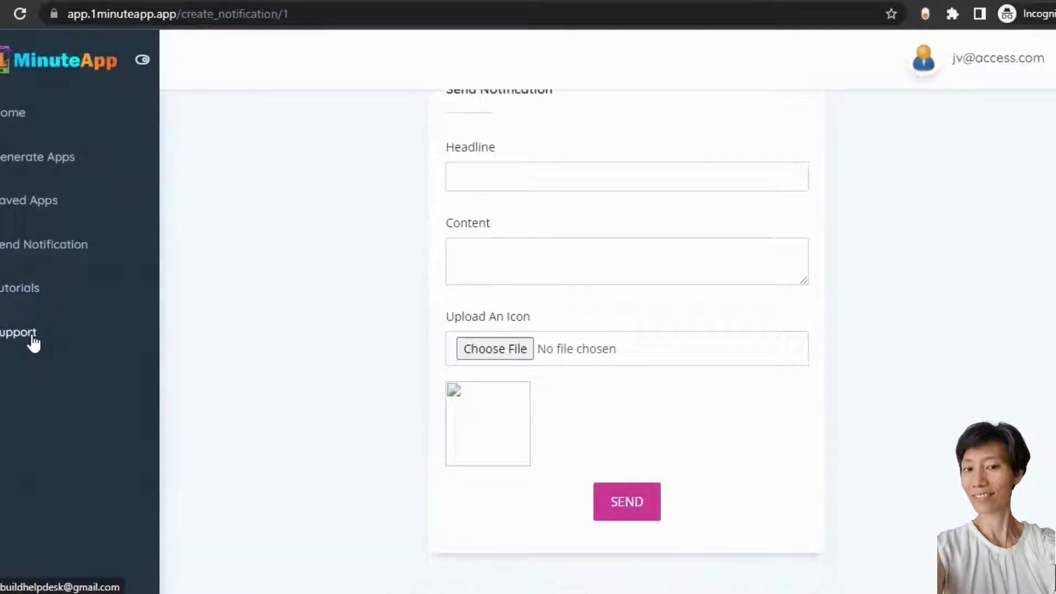
Return to the 1MinuteApp home analytics dashboard
click(12, 112)
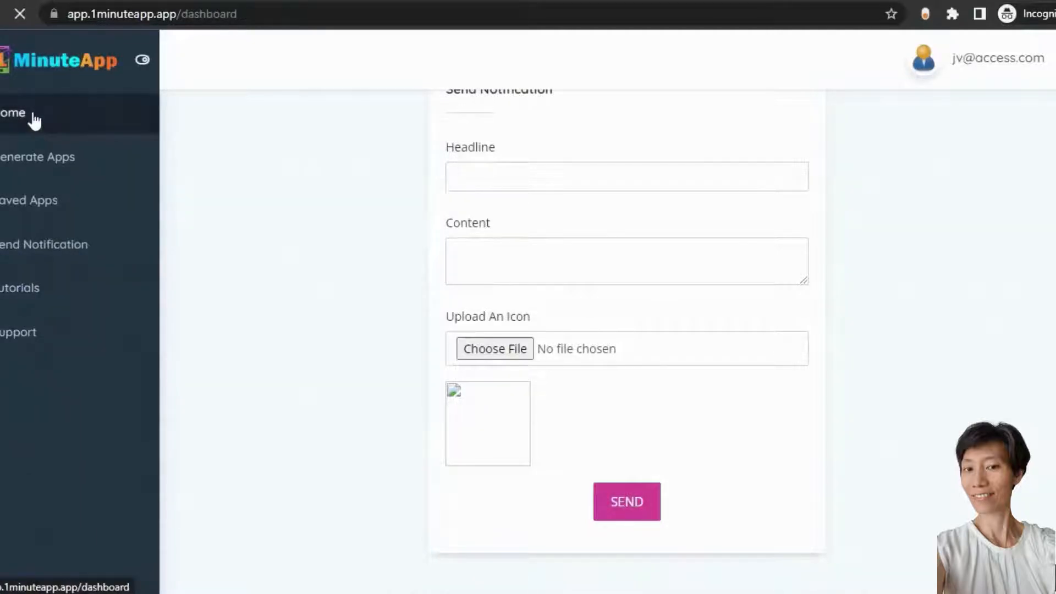
click(12, 112)
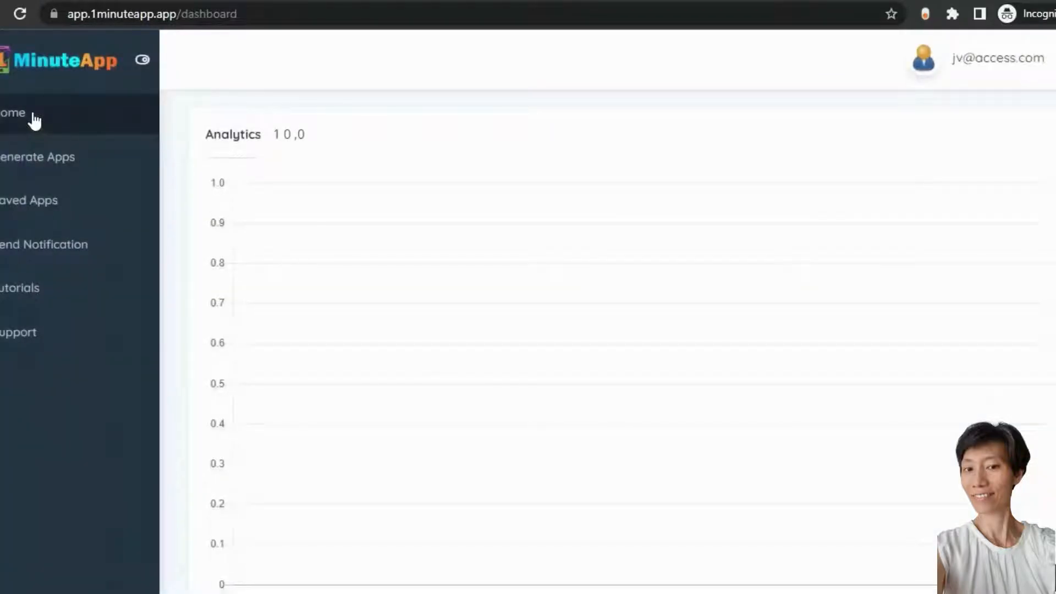